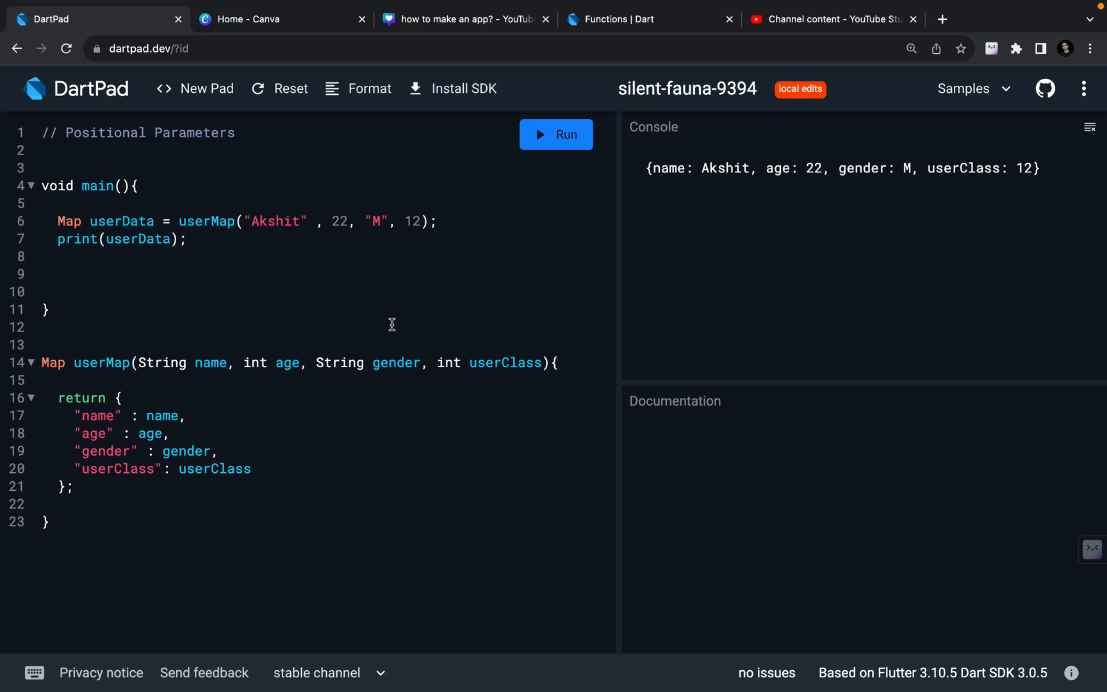
# Step: Select and copy the whole positional-parameters userMap program from the editor
pyautogui.click(60, 379)
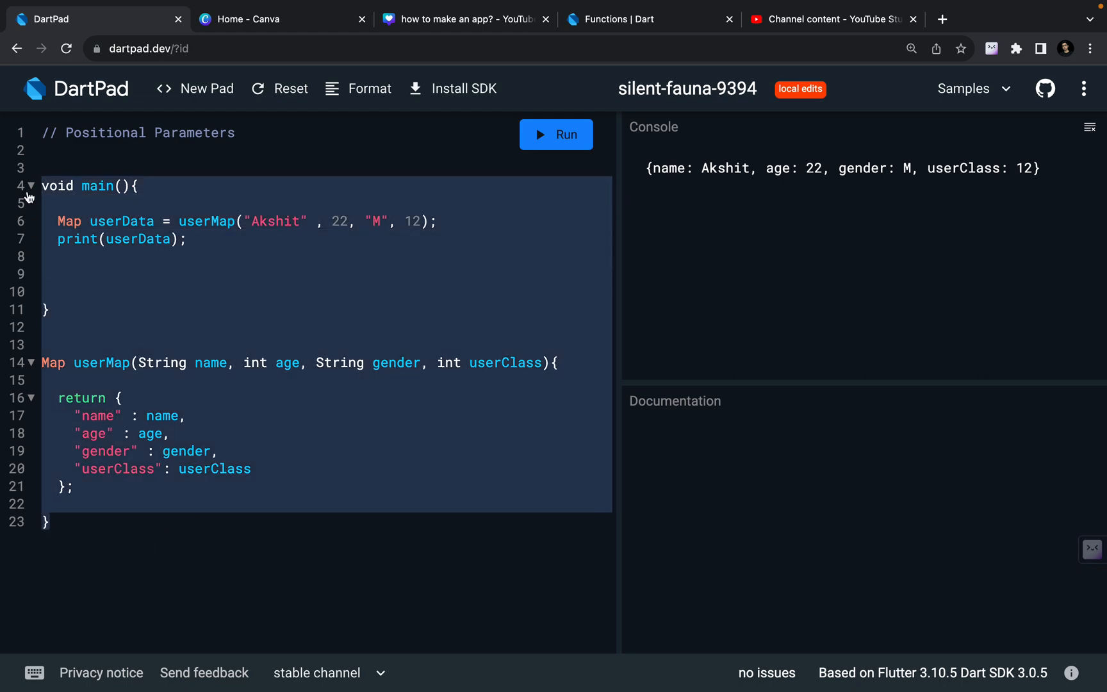
# Step: Create a new plain Dart pad to hold the copied userMap program
pyautogui.click(206, 88)
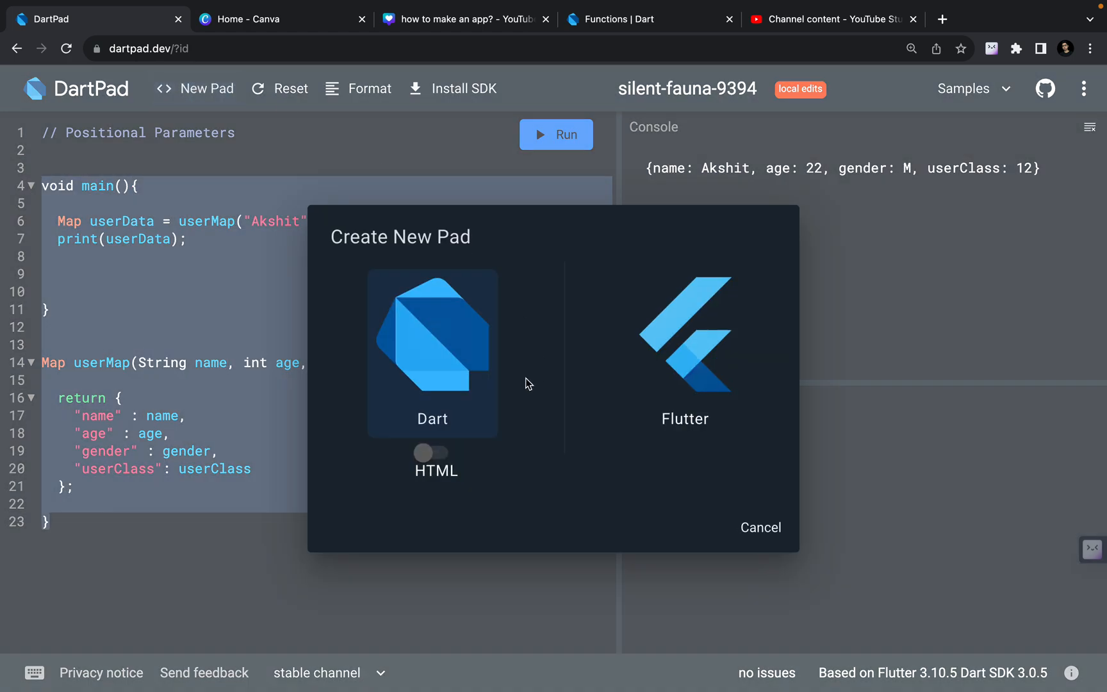
pyautogui.click(432, 346)
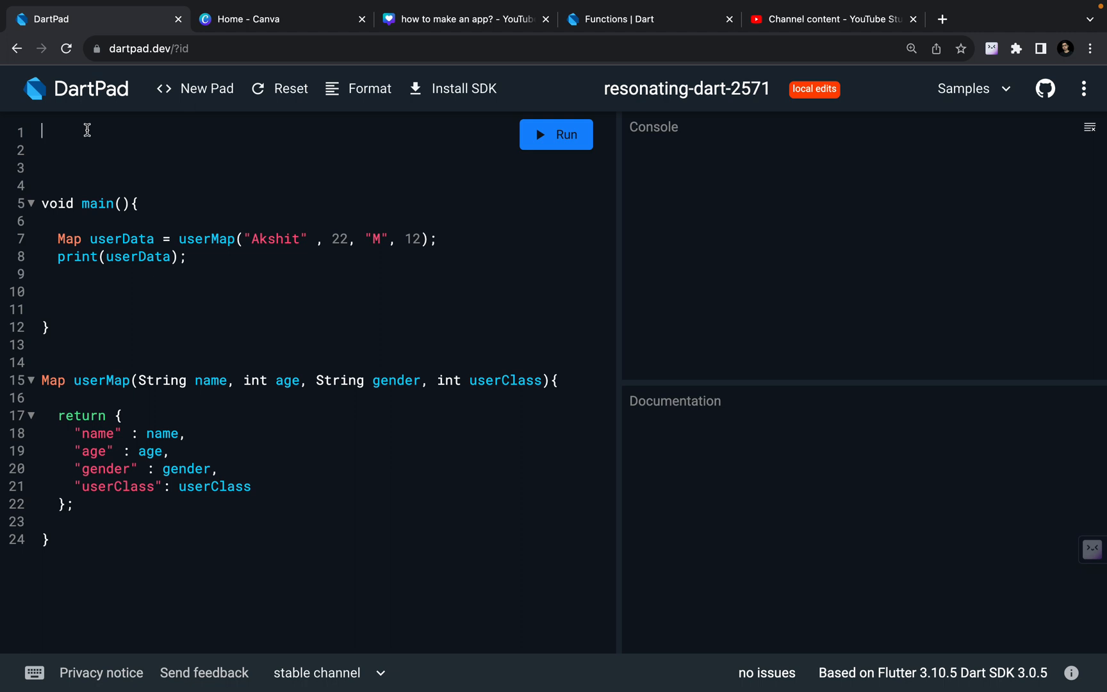
pyautogui.moveTo(65, 626)
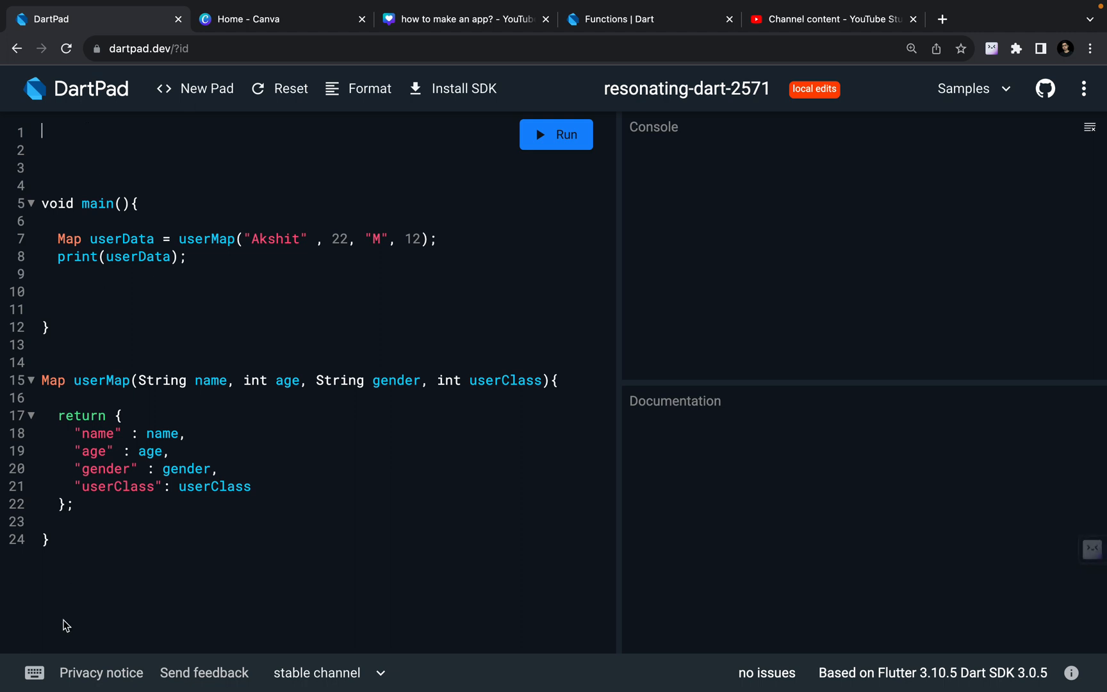
# Step: Add the comment "// Named Parameters" as the first line of the program
pyautogui.write('// N')
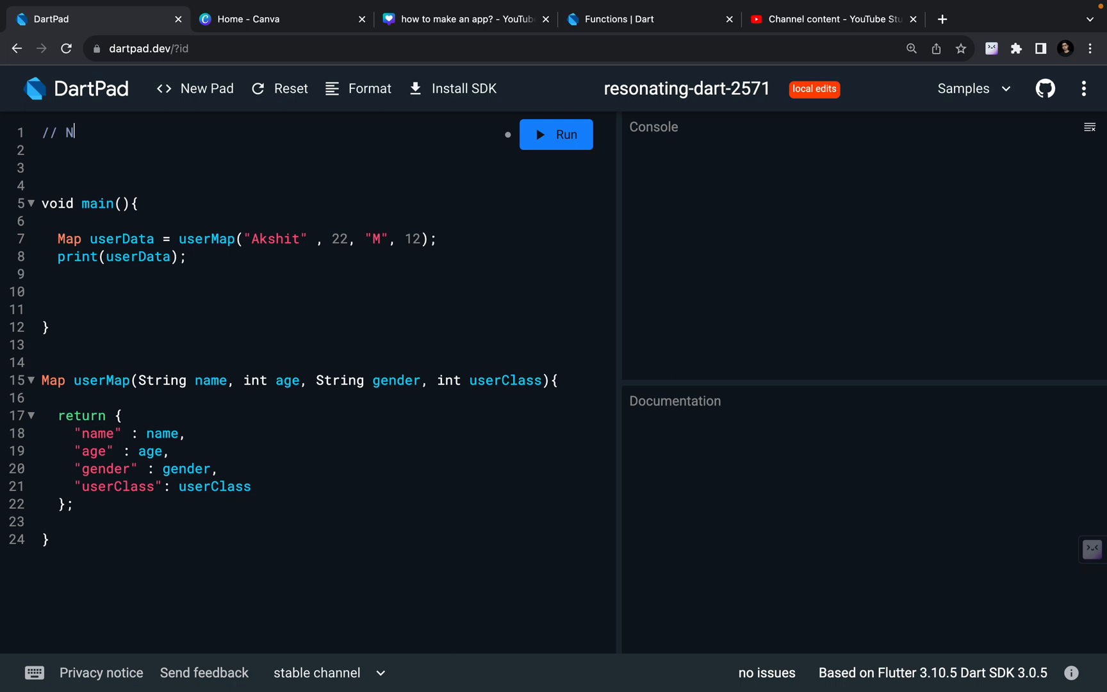
pyautogui.write('amed Para')
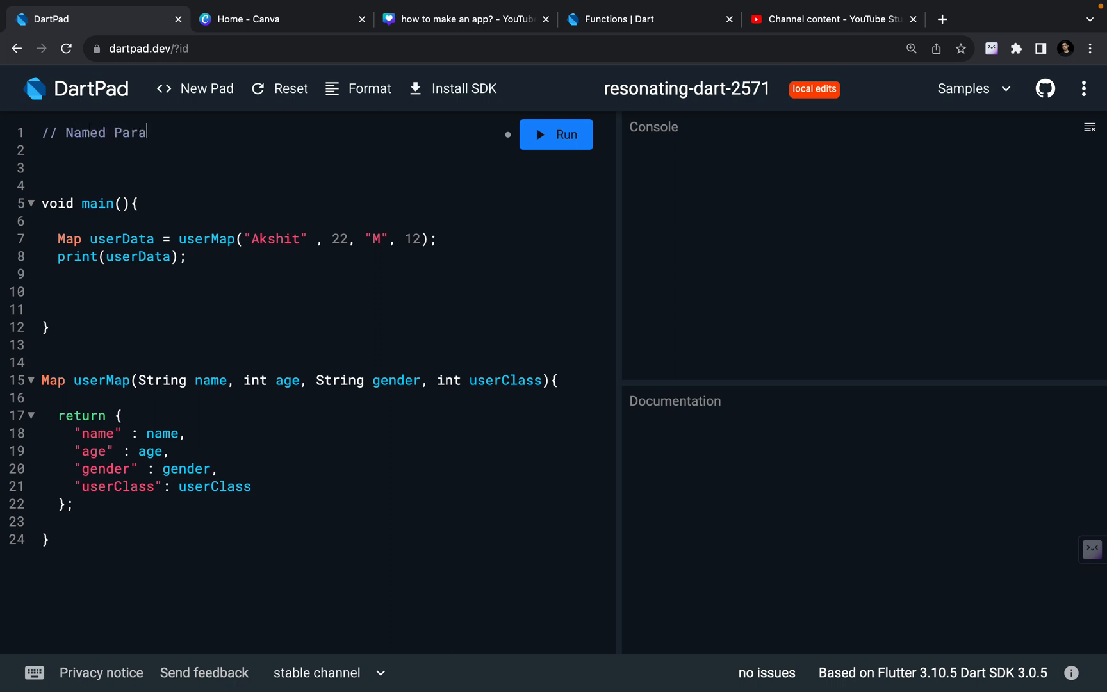
pyautogui.write('meters')
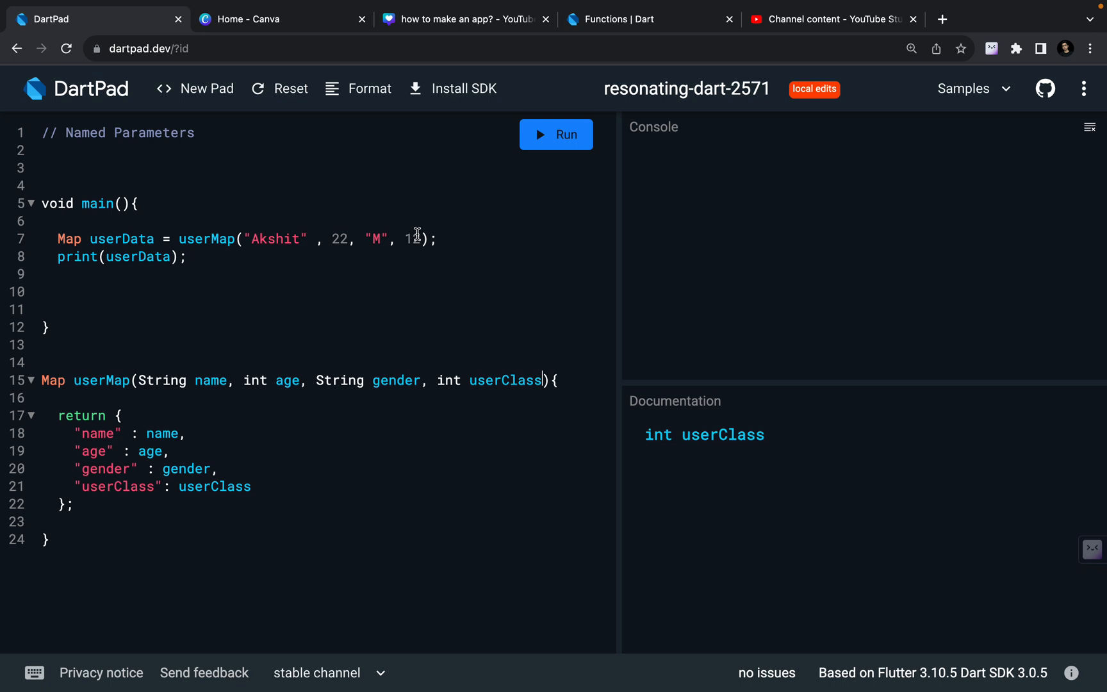
pyautogui.doubleClick(206, 238)
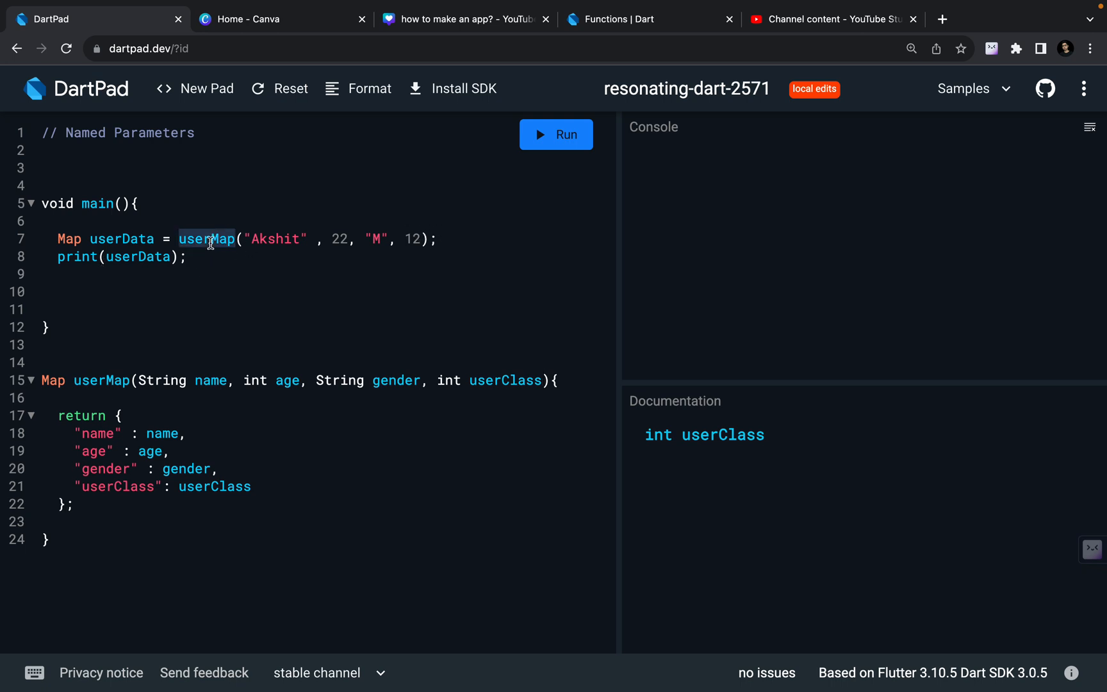
pyautogui.click(101, 380)
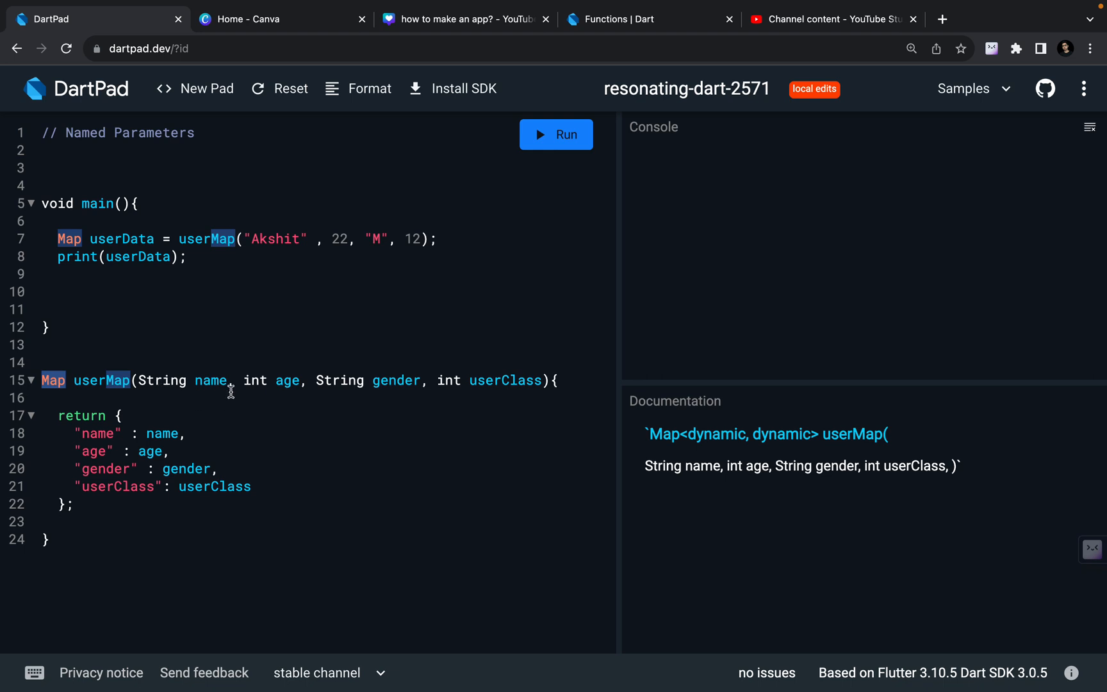
pyautogui.moveTo(525, 397)
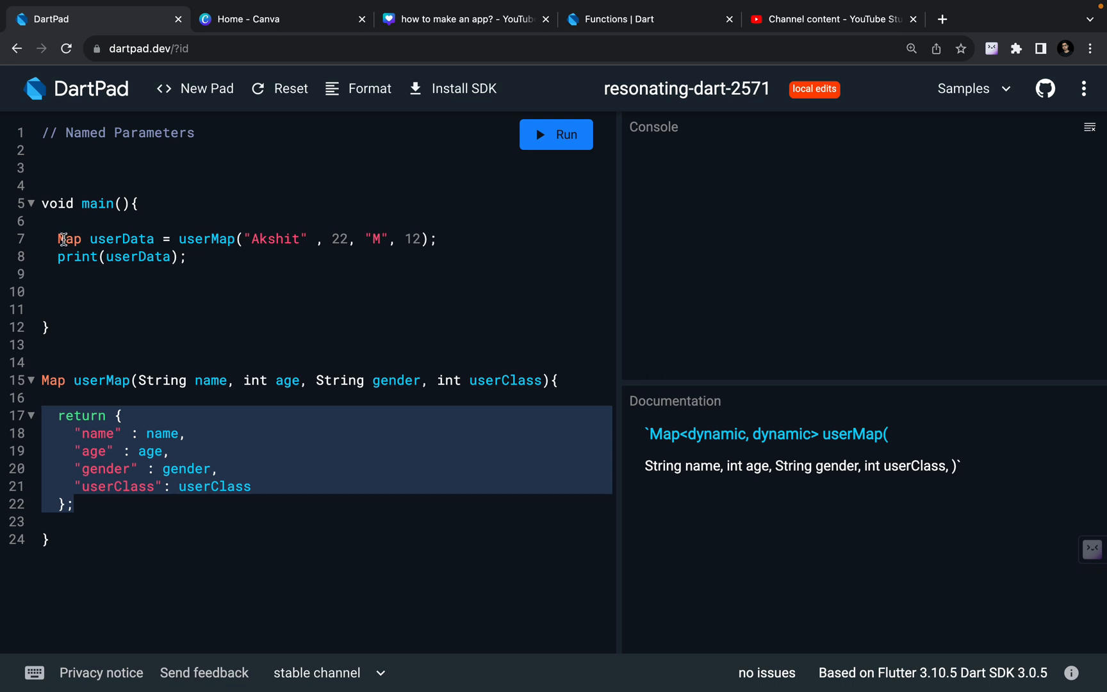
pyautogui.doubleClick(206, 239)
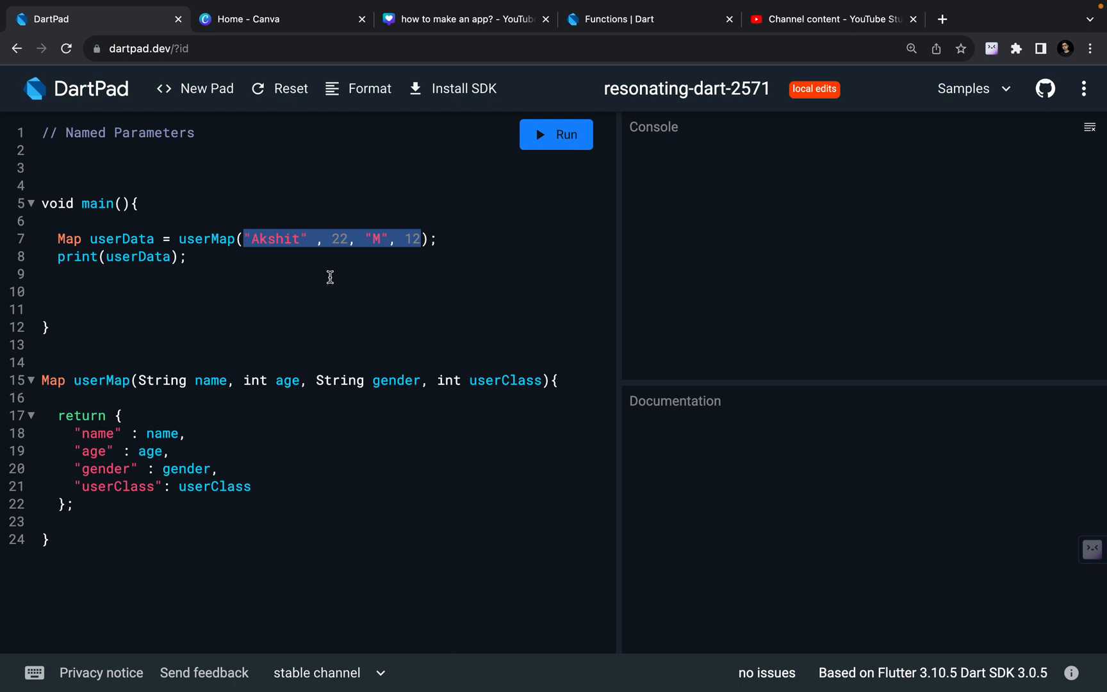
pyautogui.moveTo(284, 259)
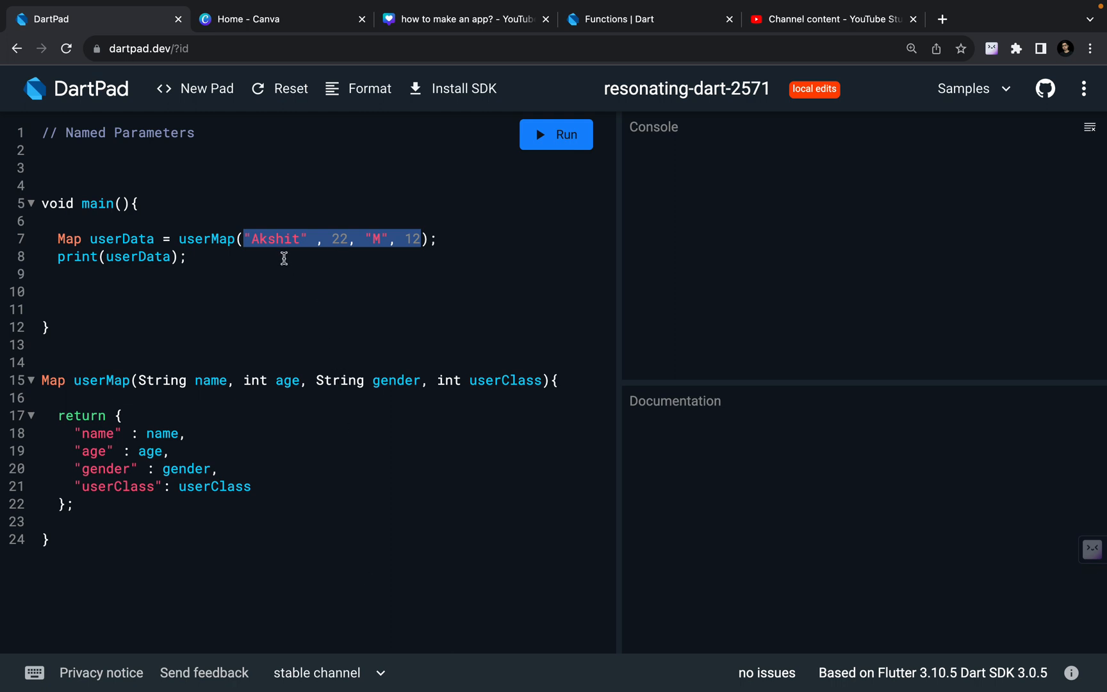
pyautogui.click(162, 379)
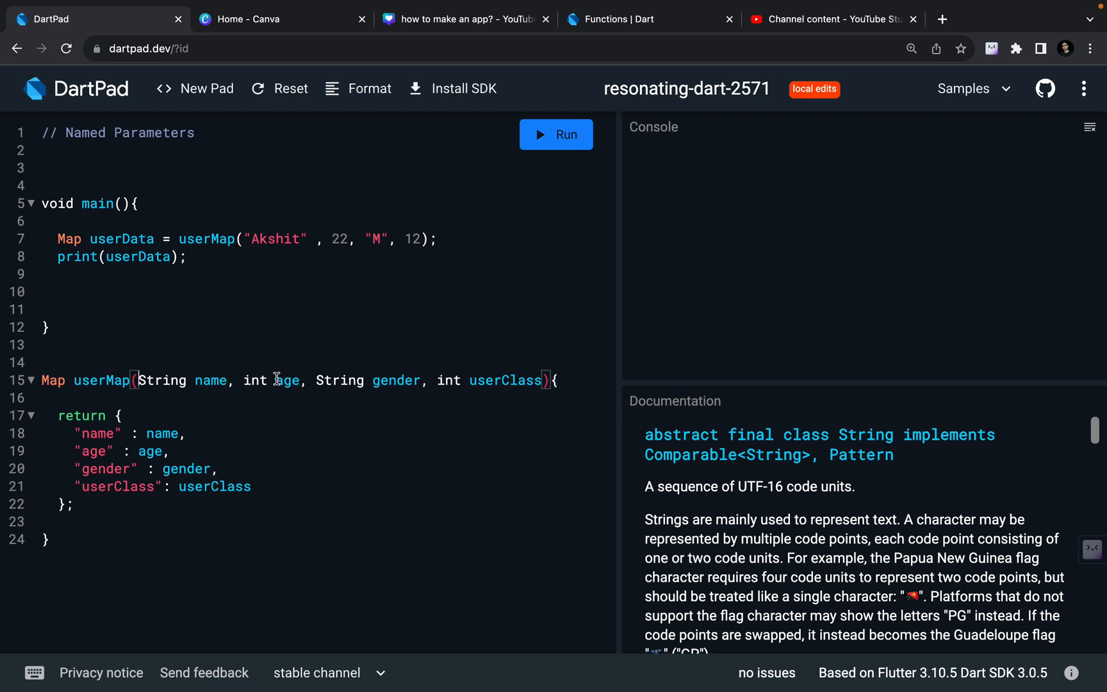
pyautogui.moveTo(186, 365)
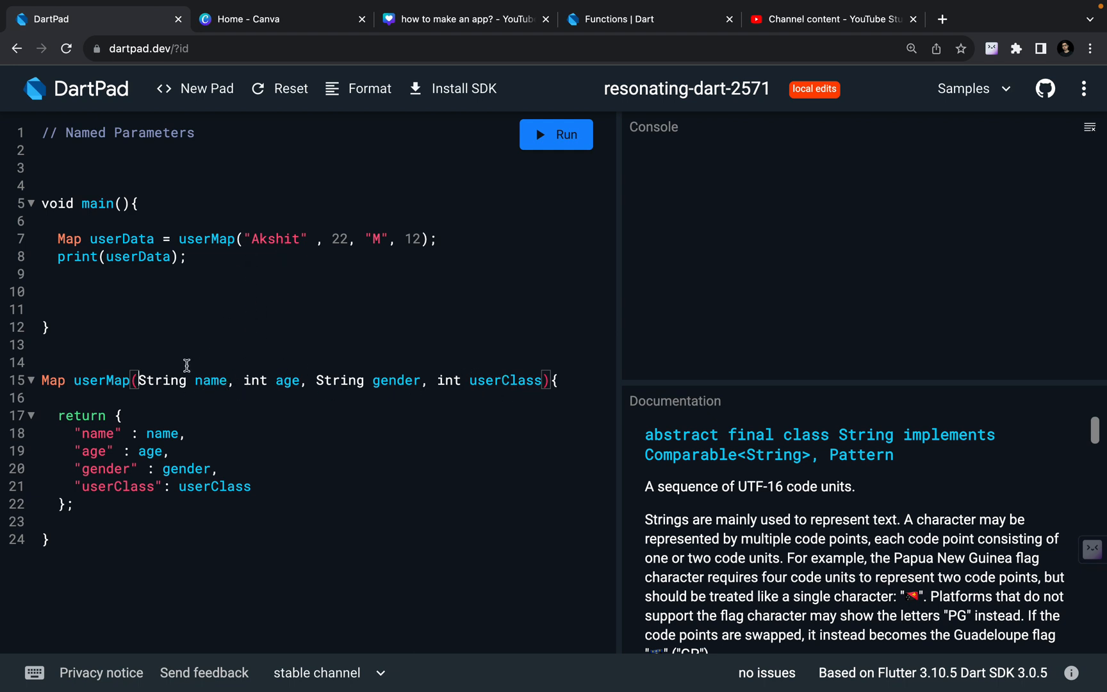
pyautogui.moveTo(304, 348)
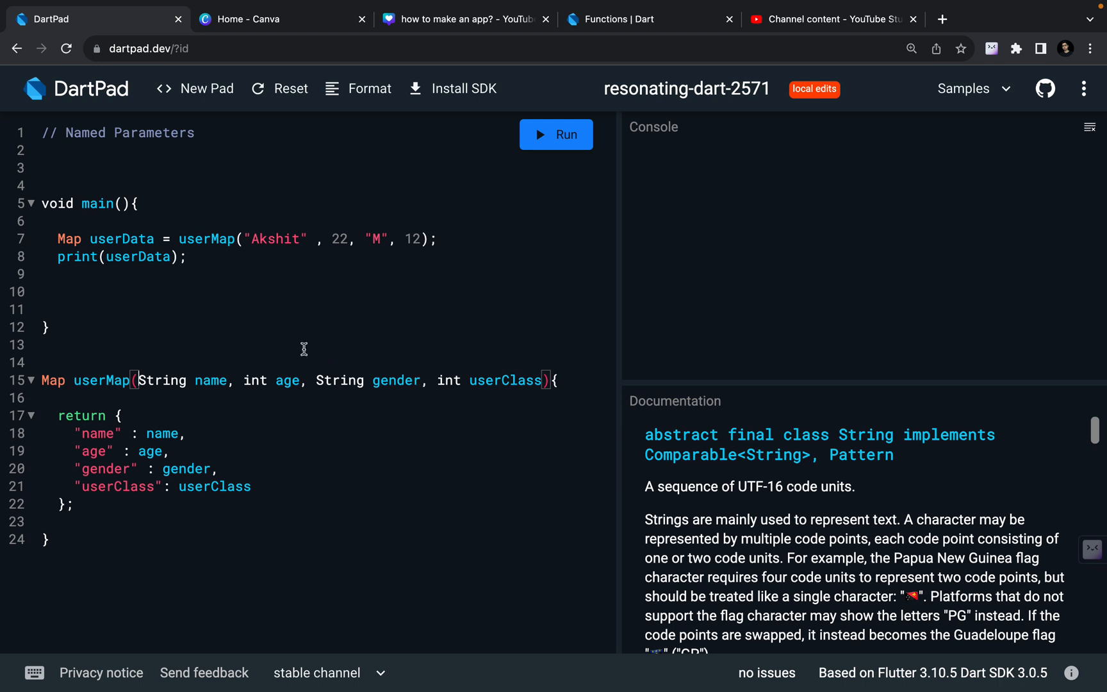
pyautogui.moveTo(300, 377)
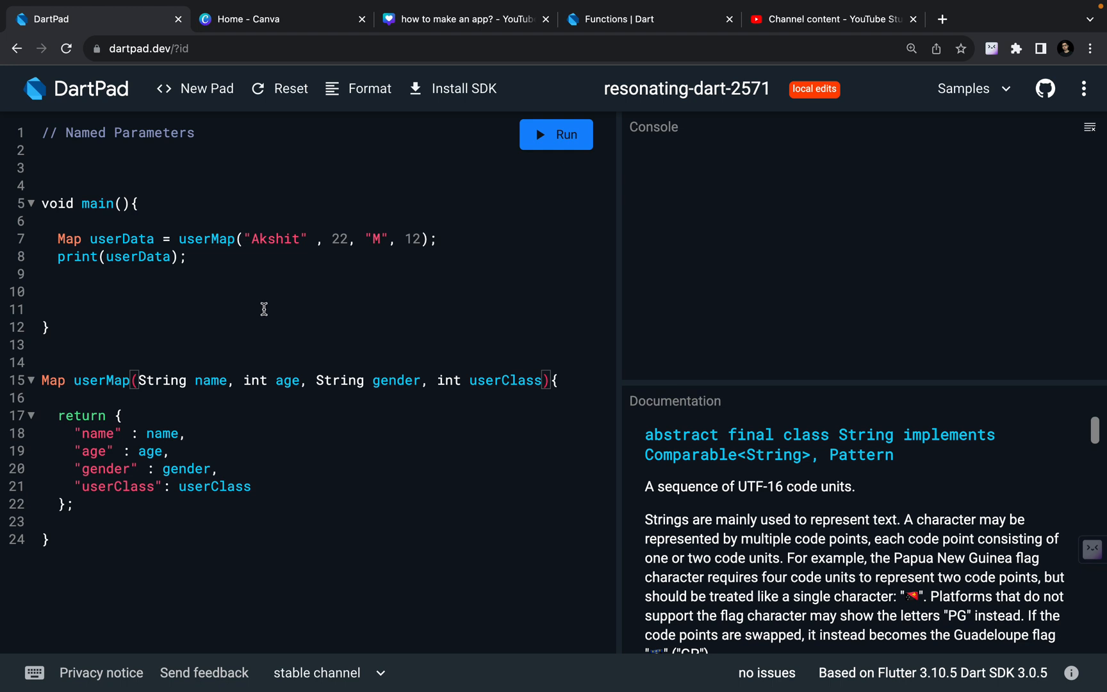
pyautogui.moveTo(240, 267)
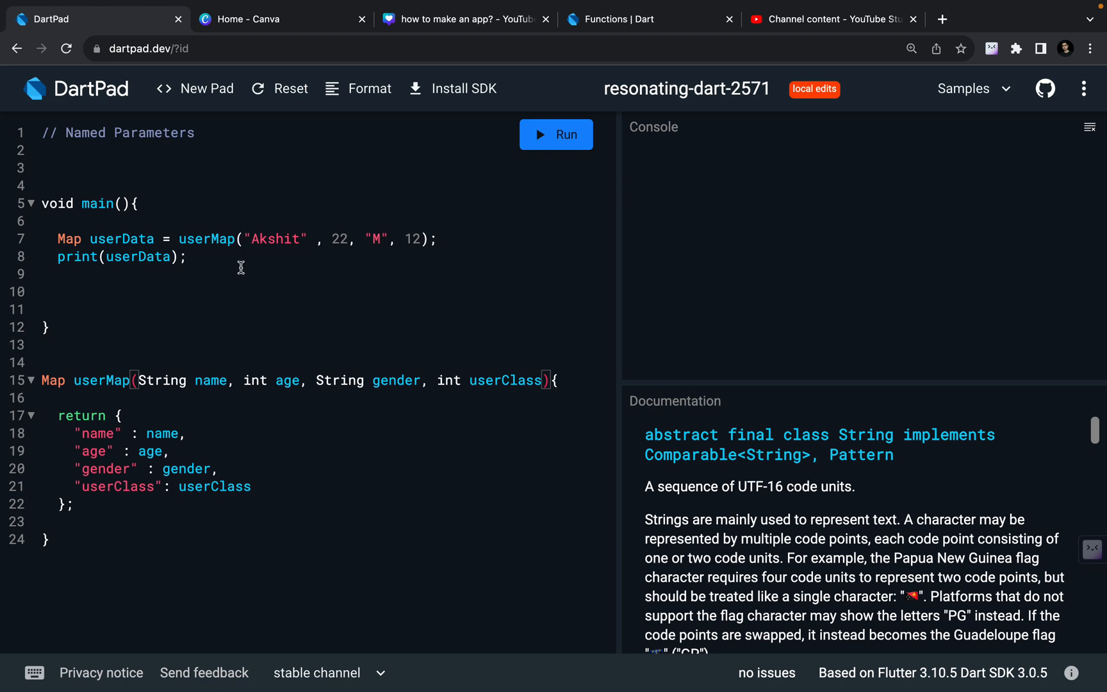
pyautogui.moveTo(319, 273)
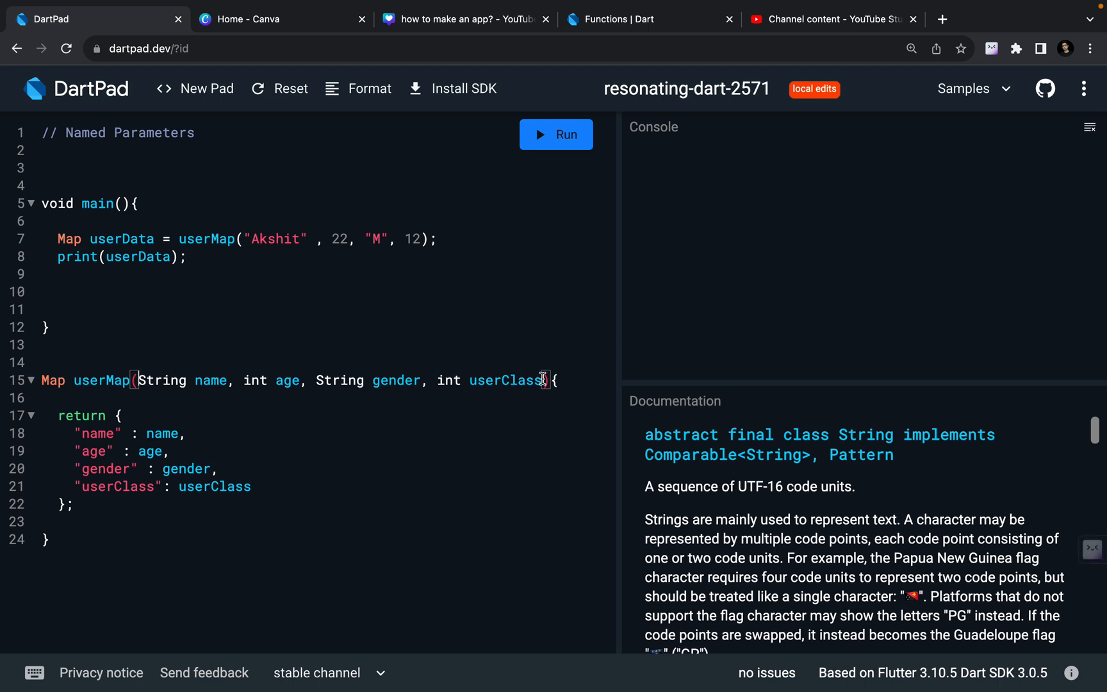
pyautogui.click(505, 380)
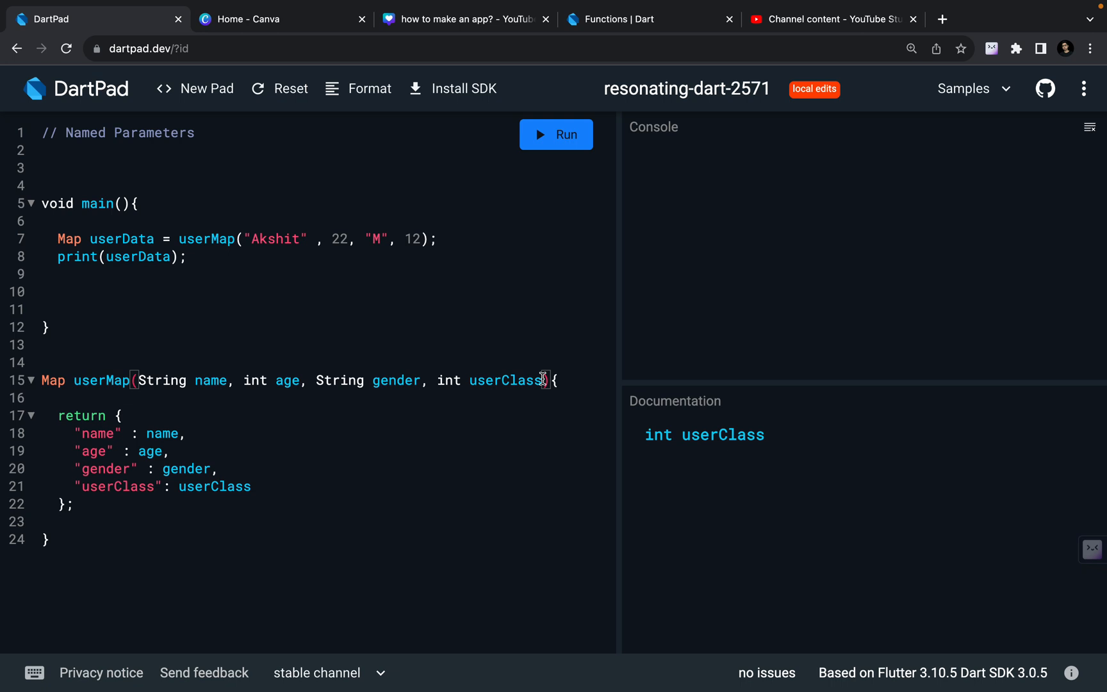
pyautogui.moveTo(265, 282)
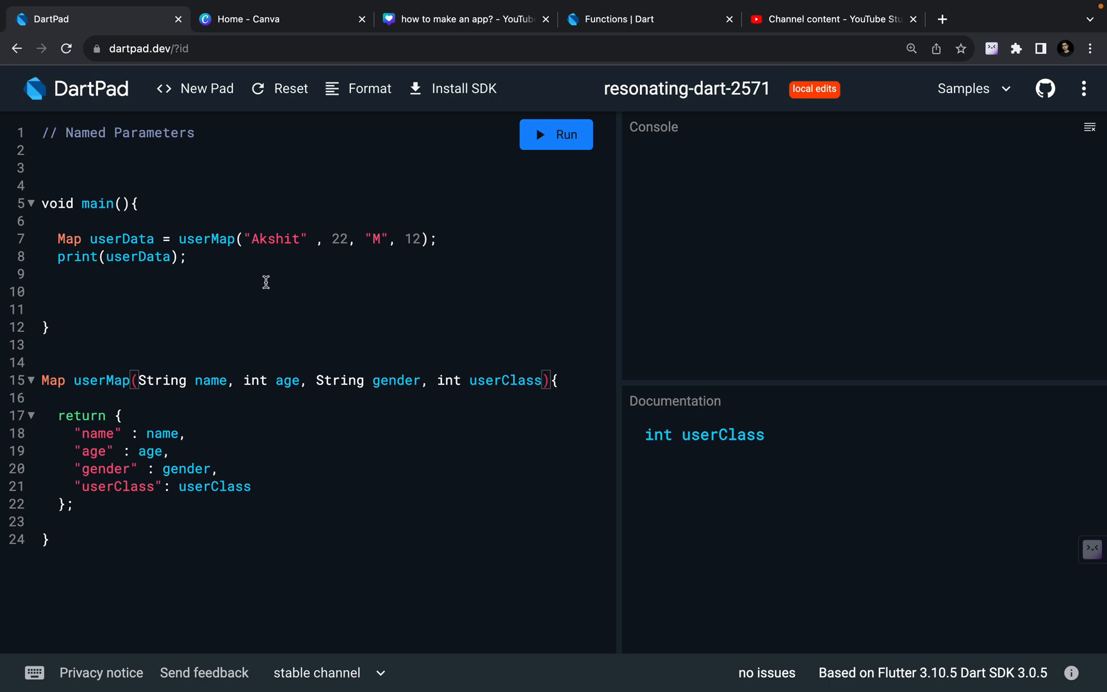
pyautogui.moveTo(318, 248)
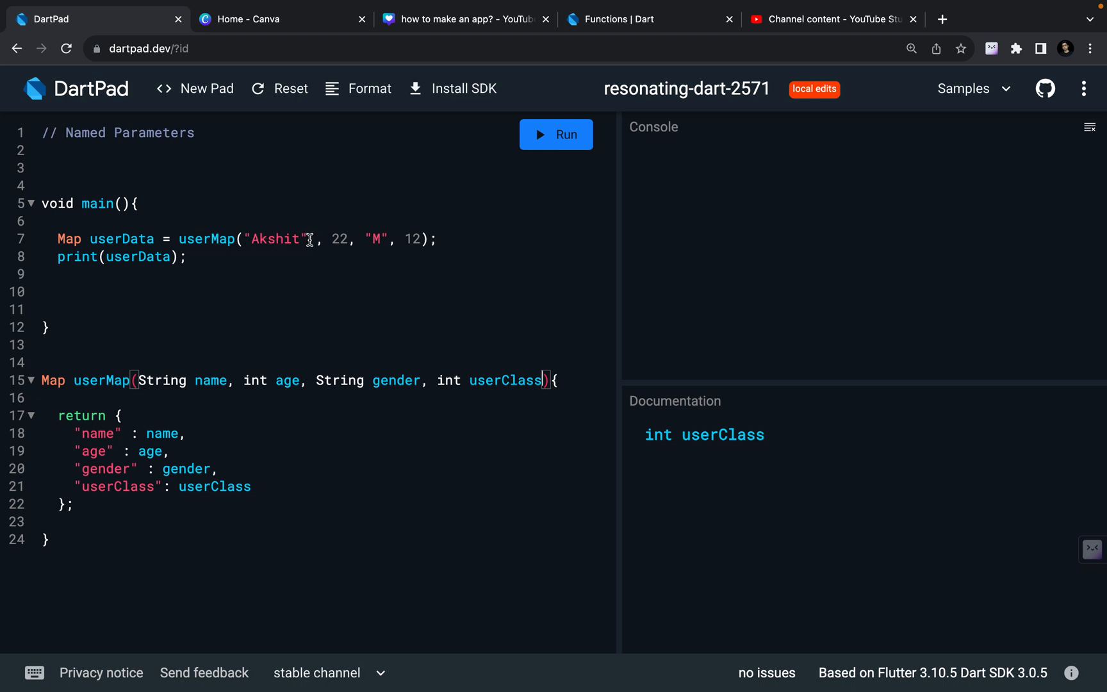
pyautogui.doubleClick(274, 238)
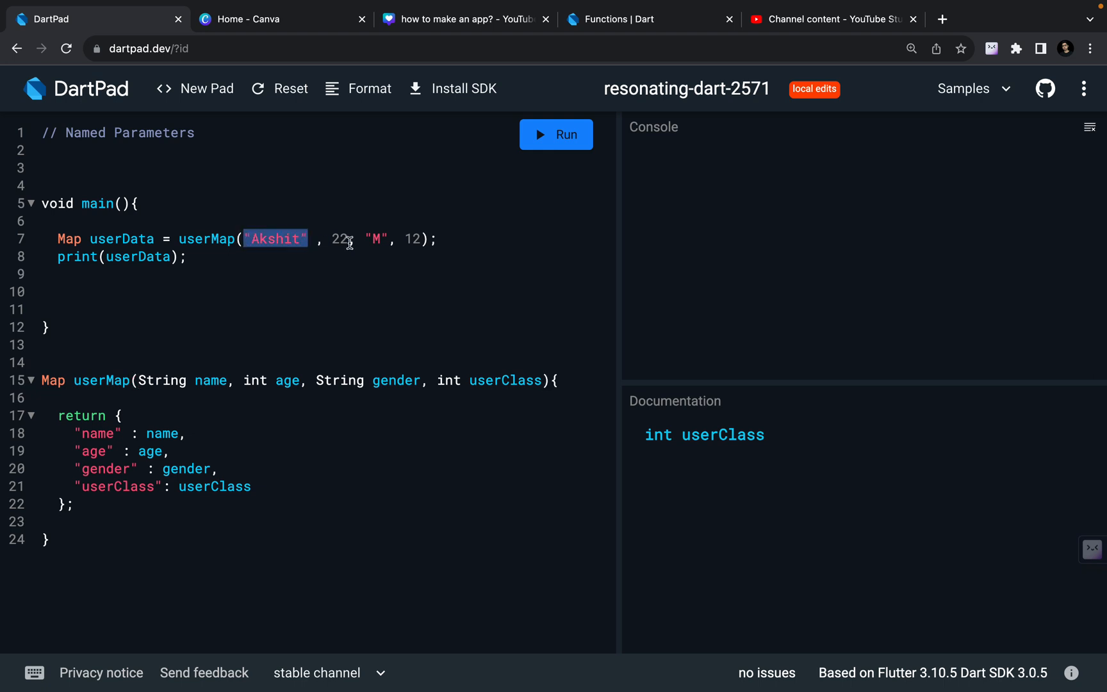
pyautogui.doubleClick(338, 238)
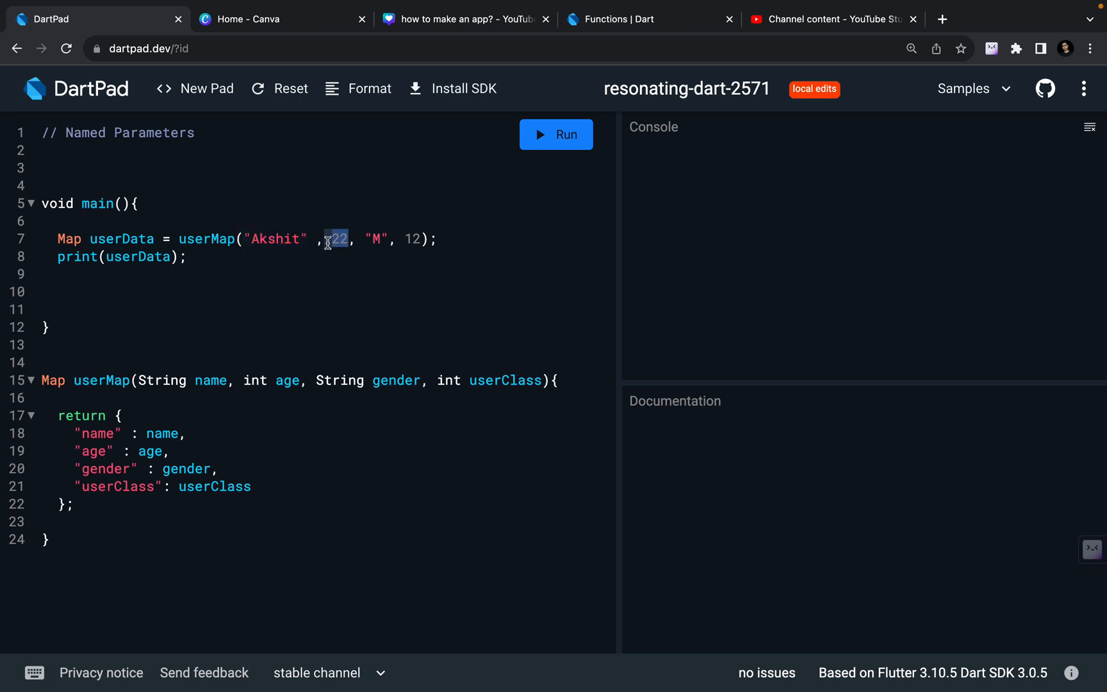
pyautogui.moveTo(237, 411)
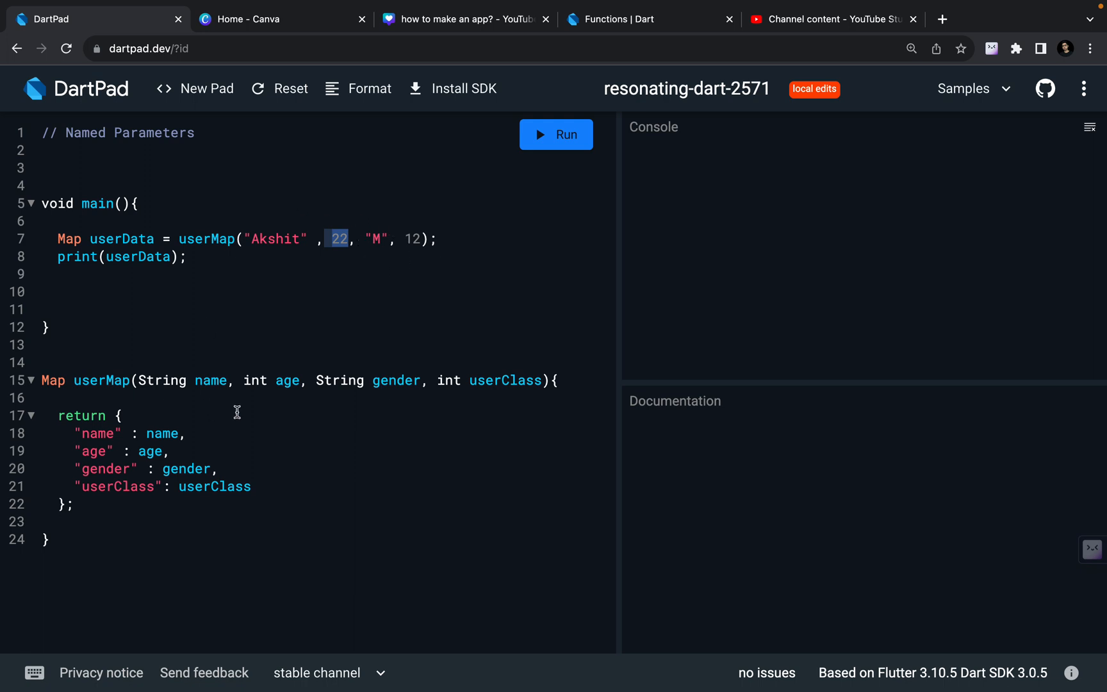
pyautogui.click(219, 379)
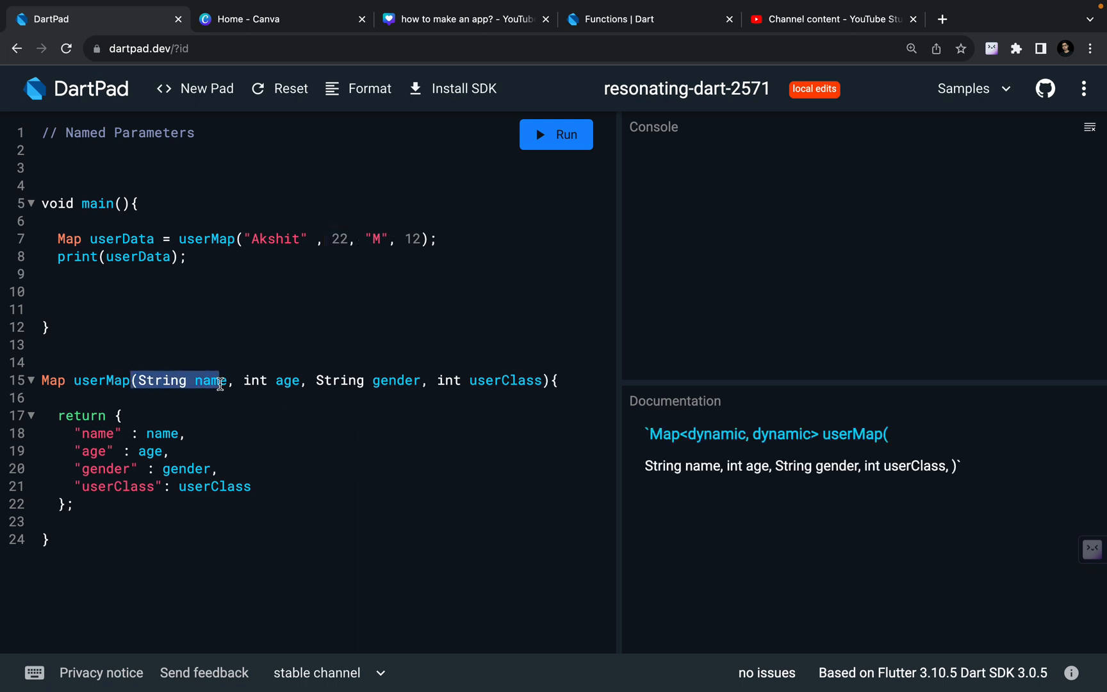
pyautogui.moveTo(506, 406)
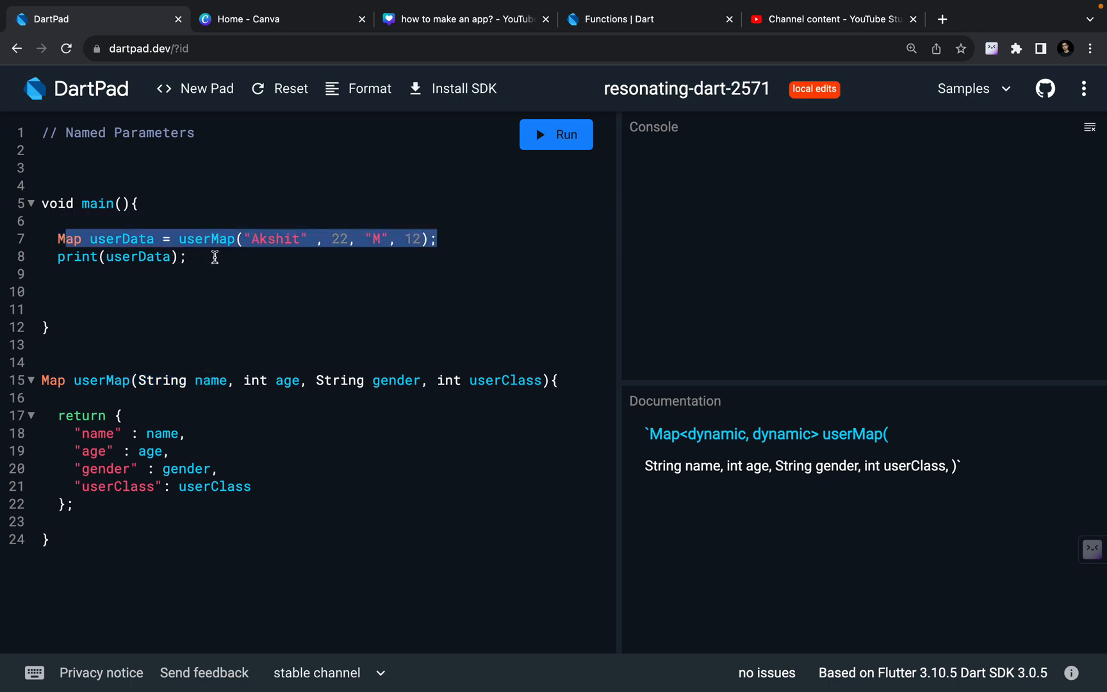
pyautogui.moveTo(328, 230)
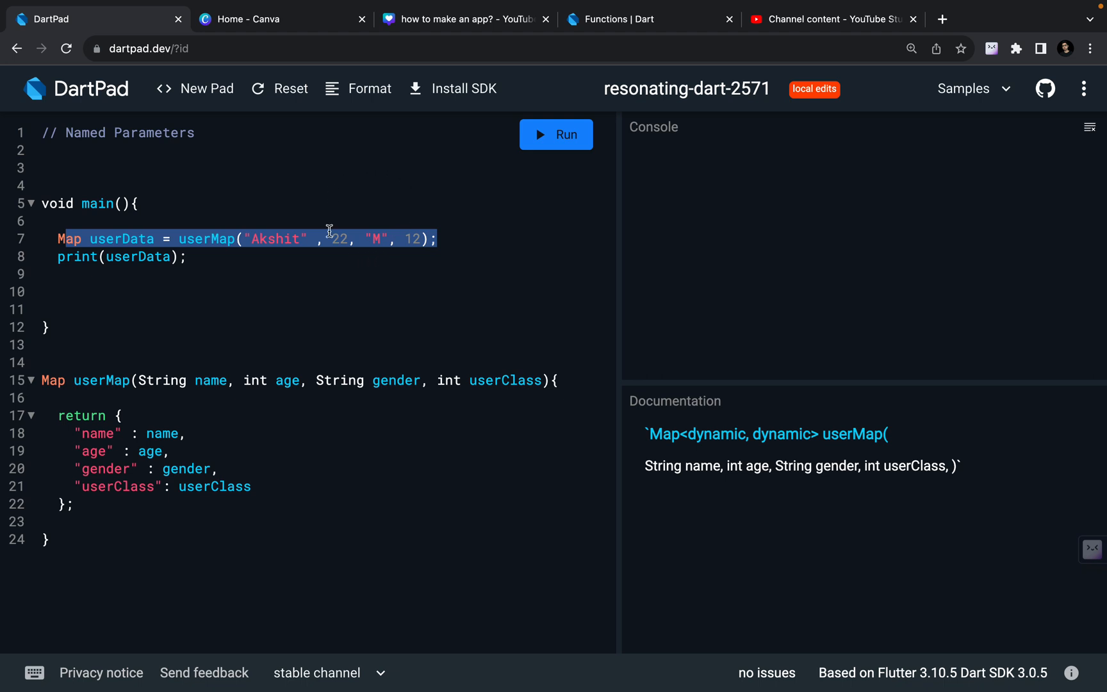
pyautogui.moveTo(481, 346)
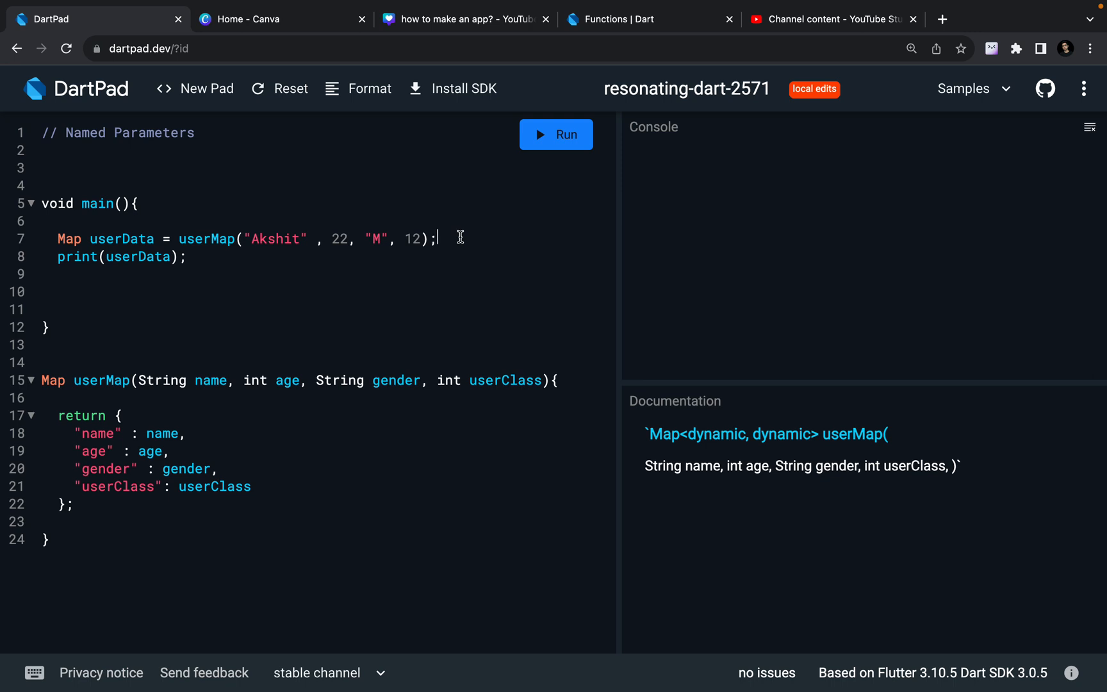
pyautogui.moveTo(561, 393)
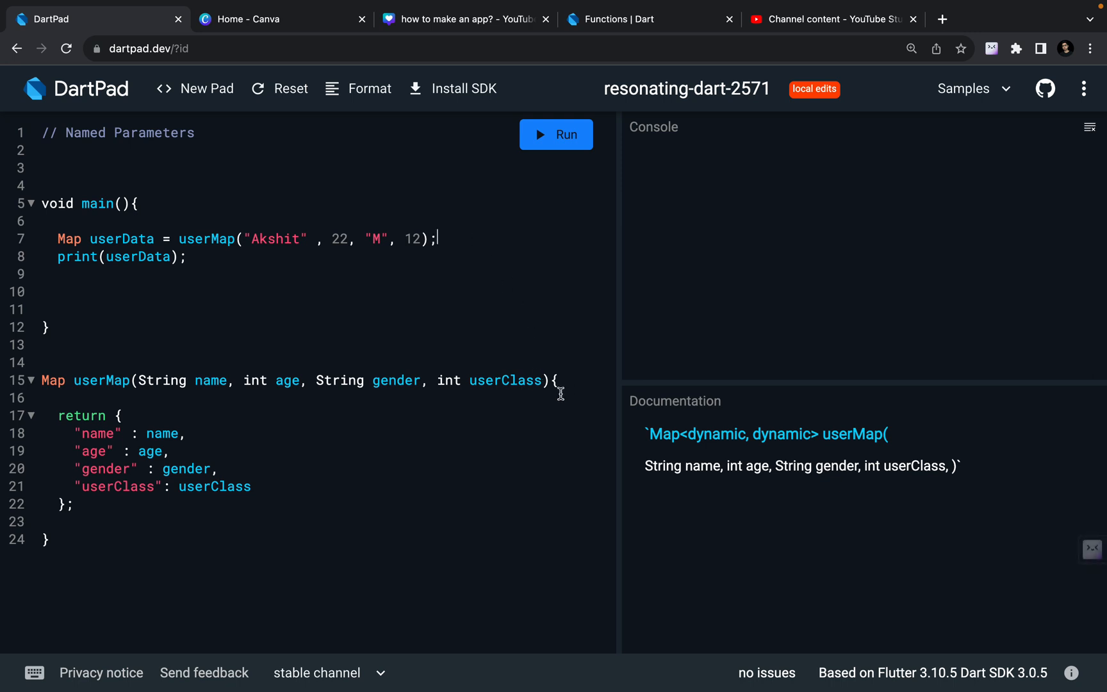
pyautogui.moveTo(555, 379)
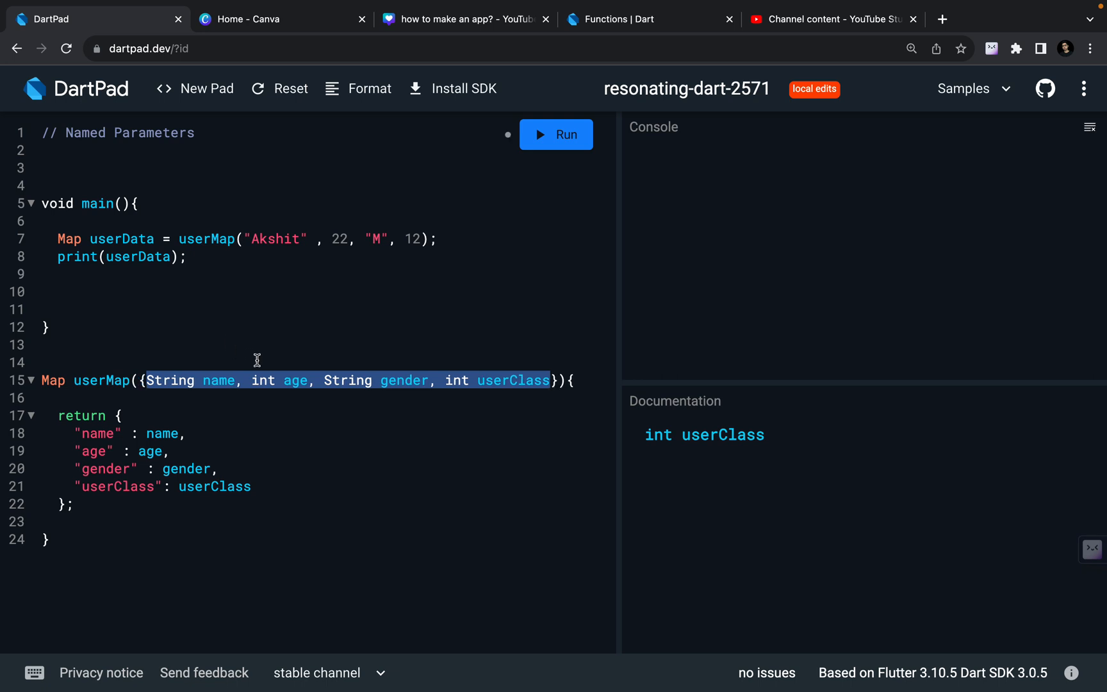
# Step: Wrap userMap's four parameters in curly braces and select the old positional arguments in the call
pyautogui.click(557, 135)
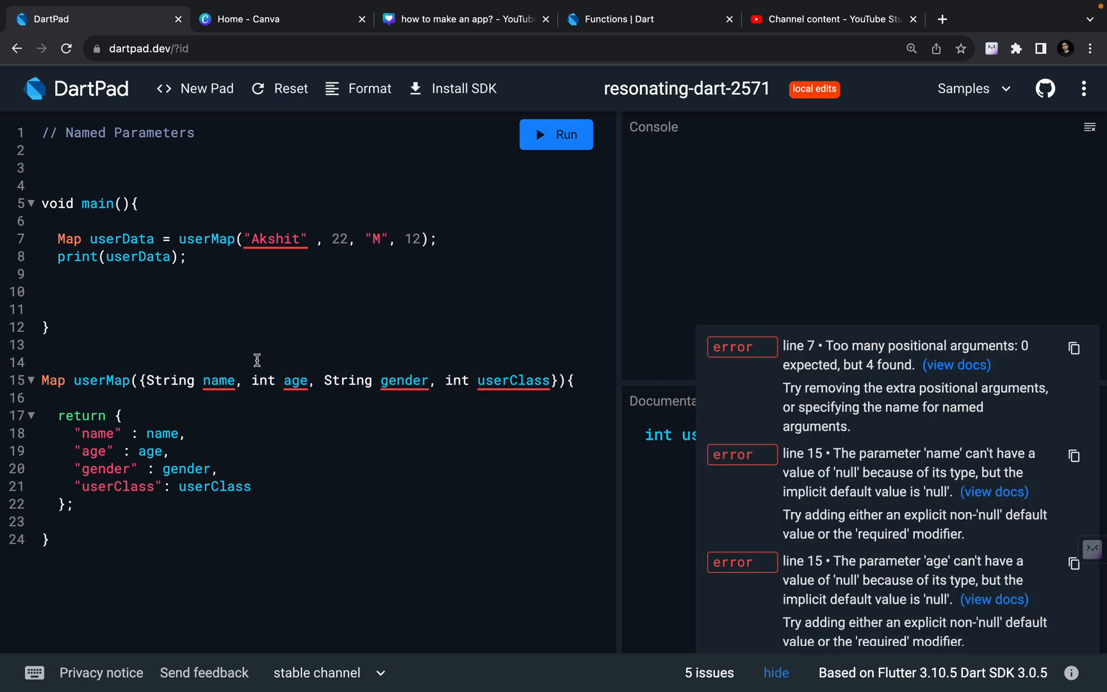
pyautogui.click(43, 363)
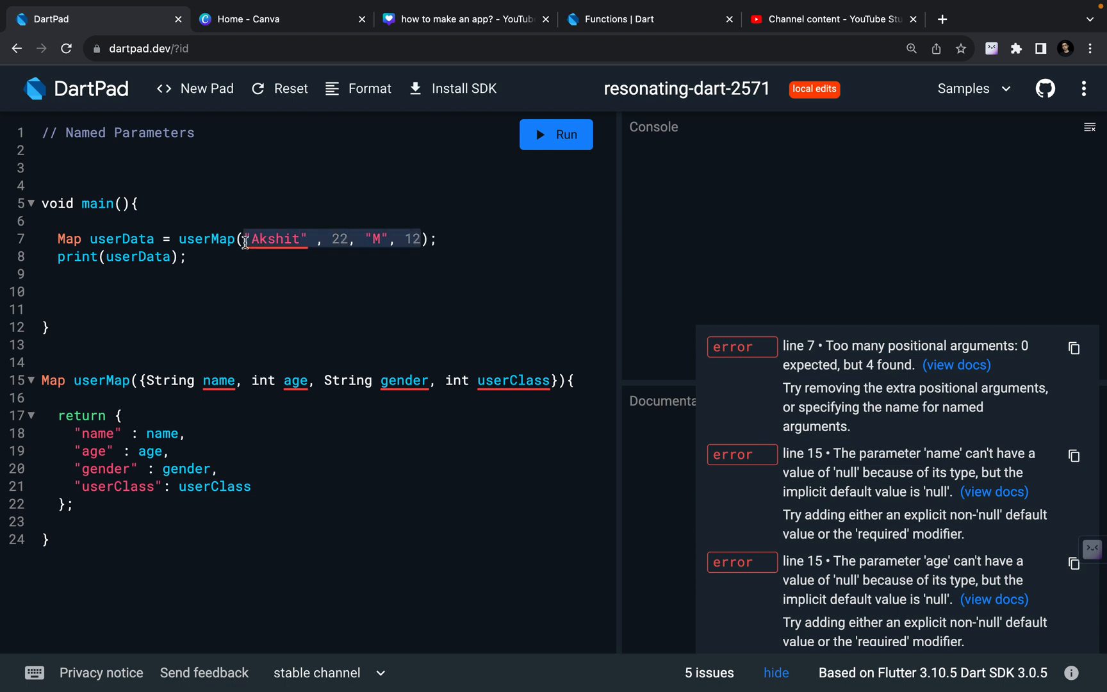
# Step: Replace the positional arguments with name: "Akshit", age: 22, gender: "M", userClass: 12
pyautogui.press('Backspace')
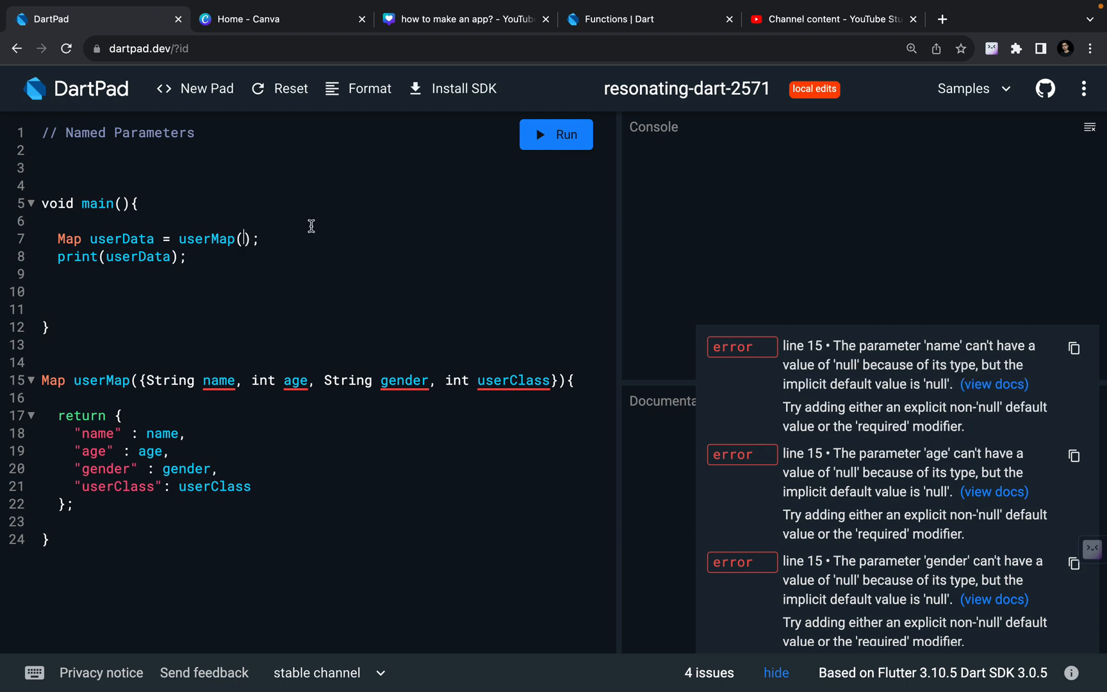
pyautogui.write('na')
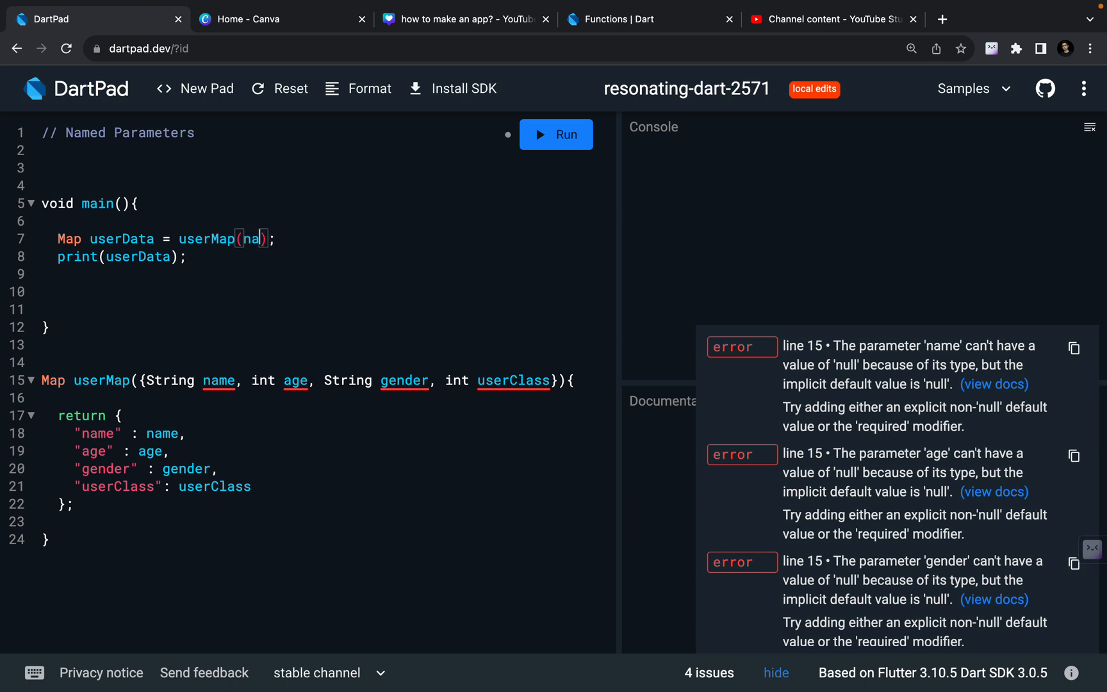
pyautogui.write('me')
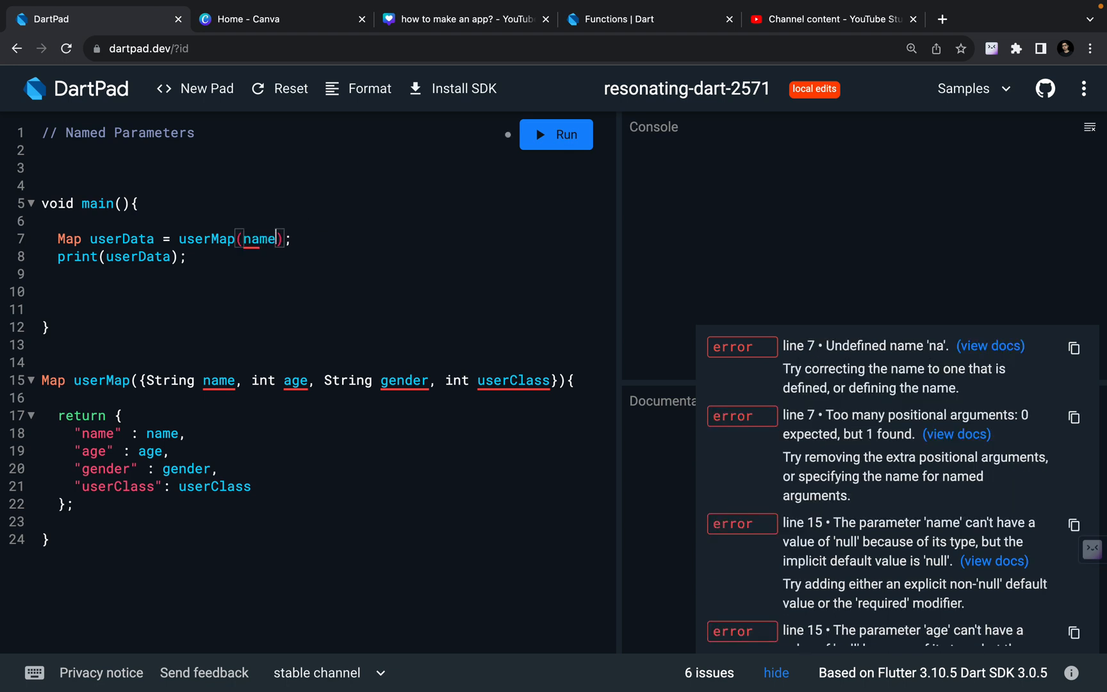
pyautogui.write(':')
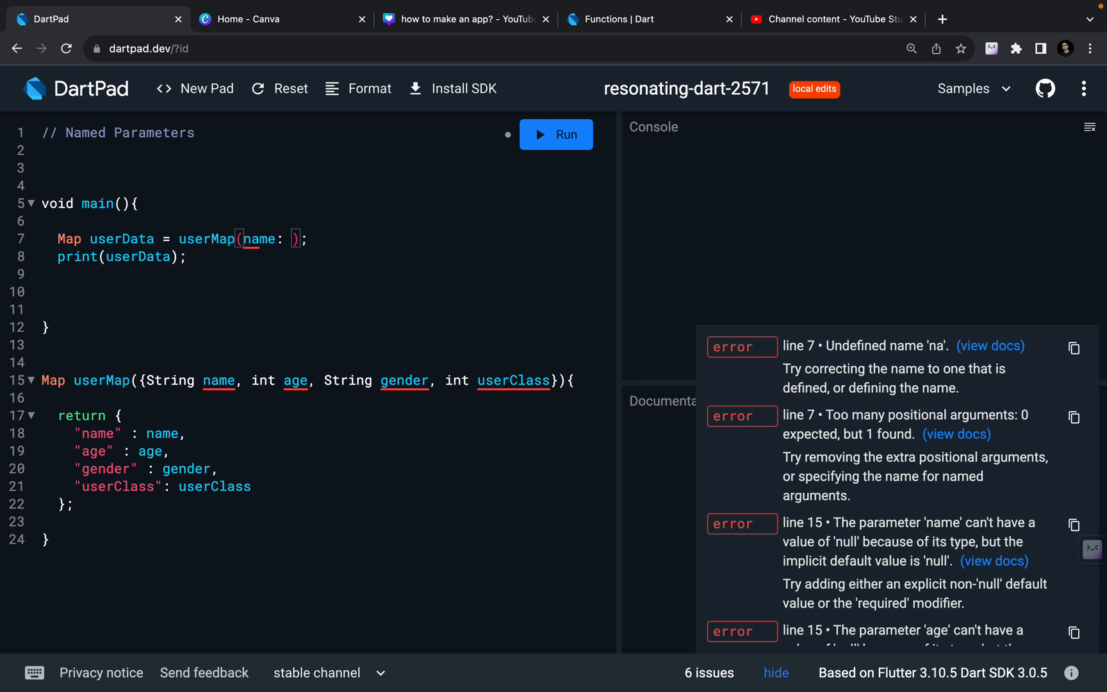
pyautogui.write('"Aksh"')
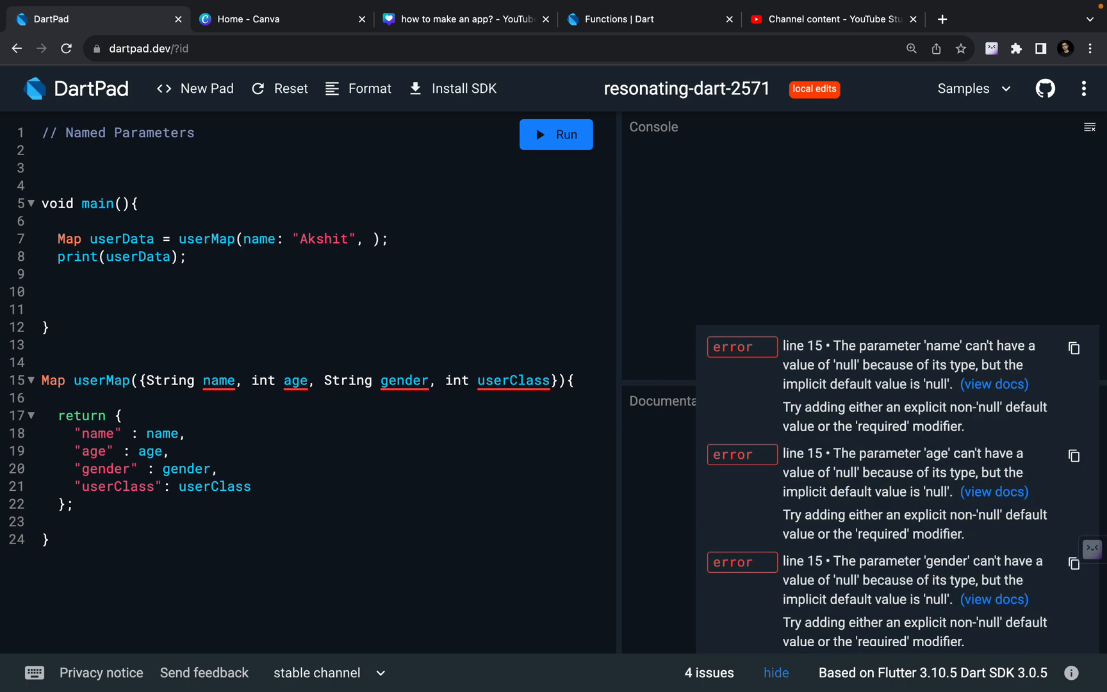
pyautogui.write('age:')
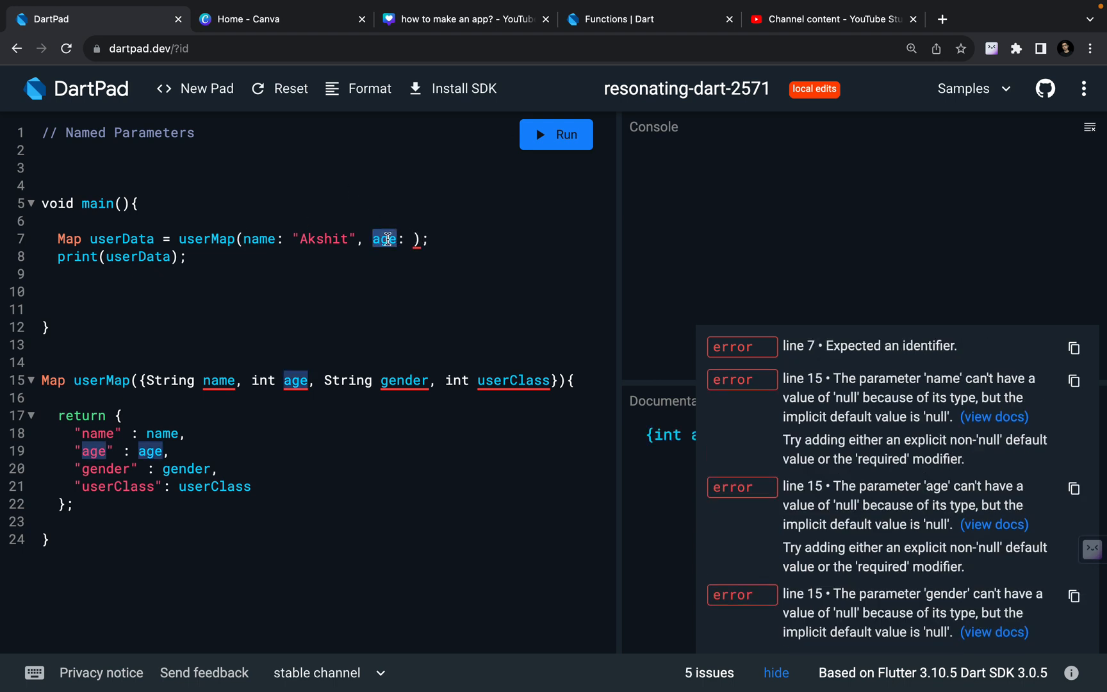
pyautogui.write('"age":')
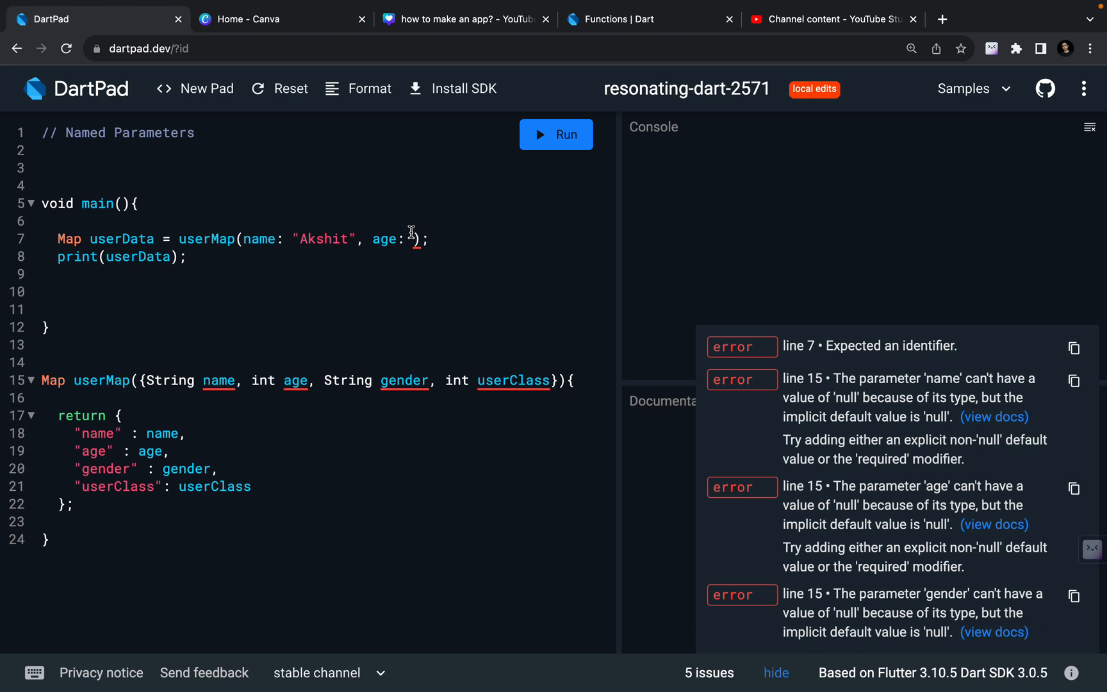
pyautogui.write('22,')
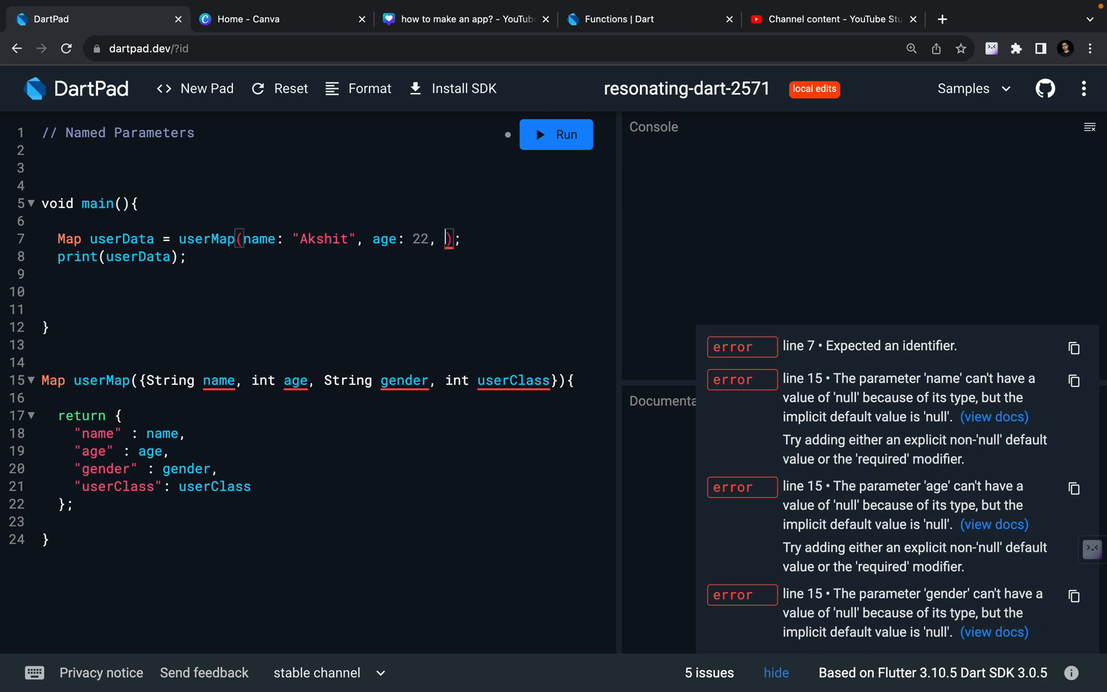
pyautogui.write('gender: "M')
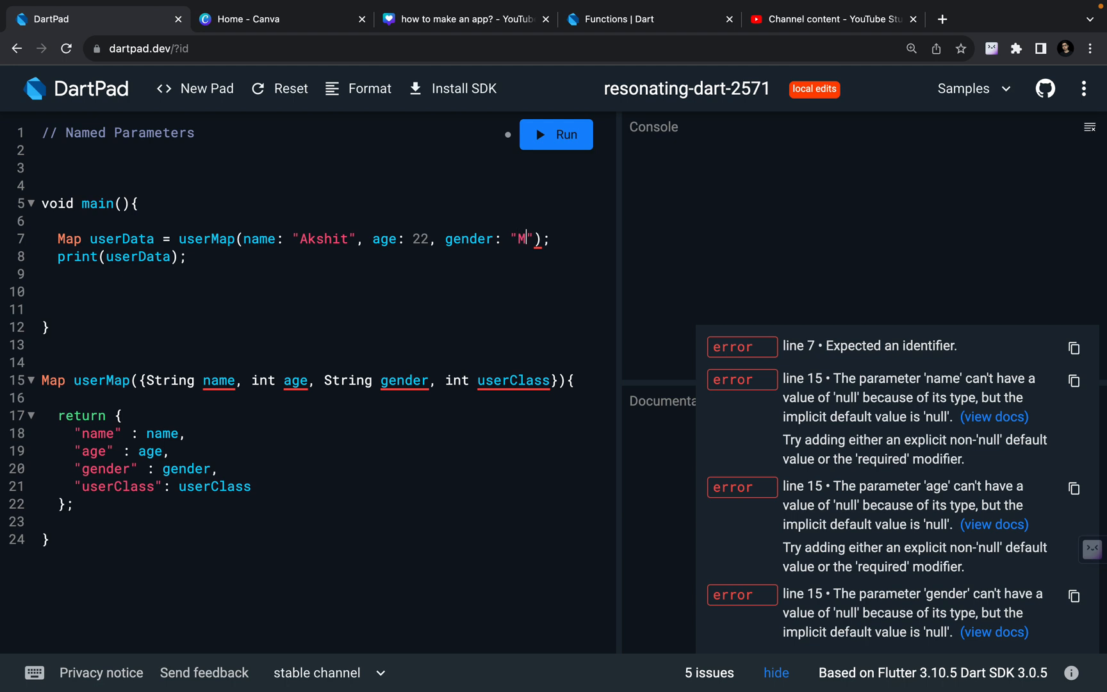
pyautogui.write(', userClass: 12')
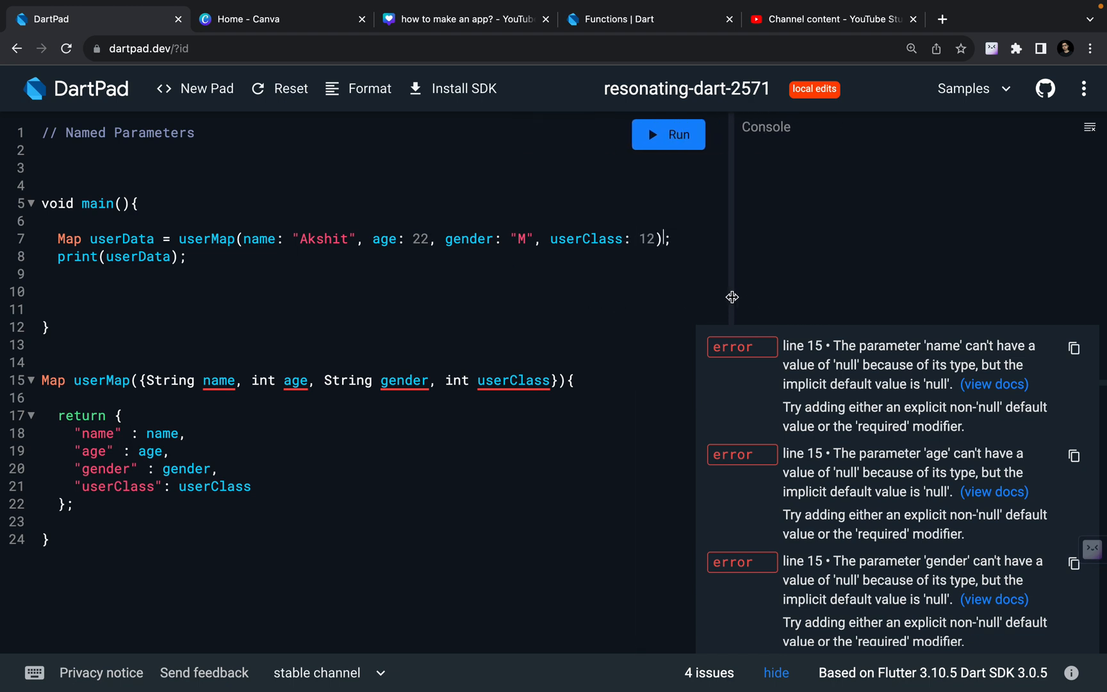
pyautogui.moveTo(682, 230)
pyautogui.write('userClass: 12, ')
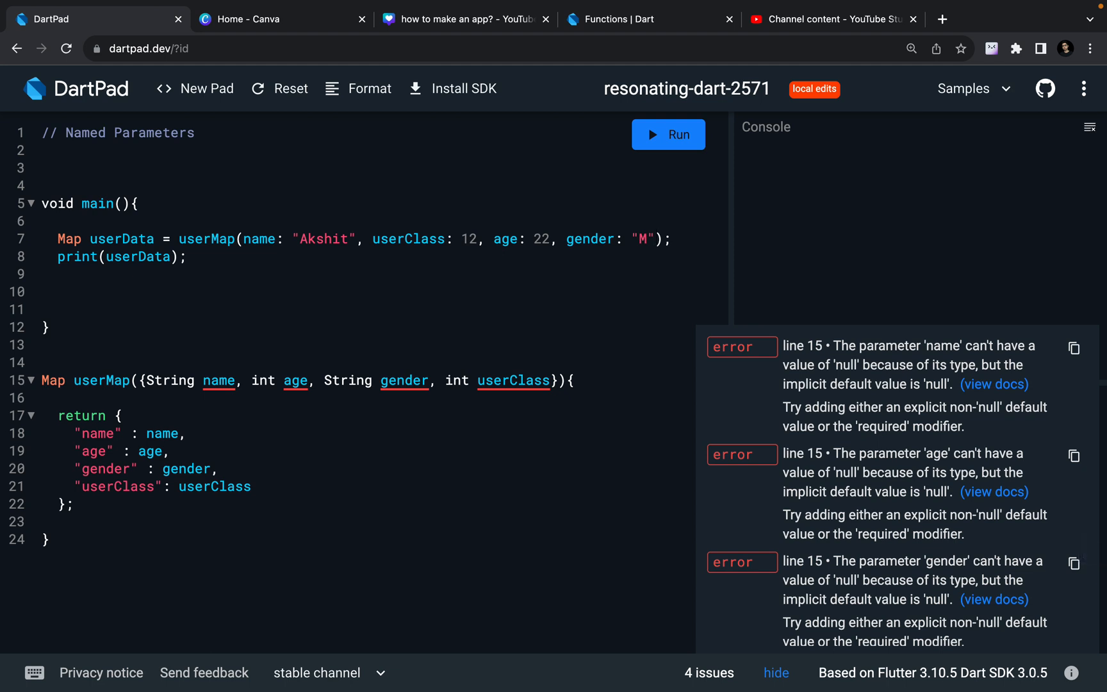
pyautogui.moveTo(218, 385)
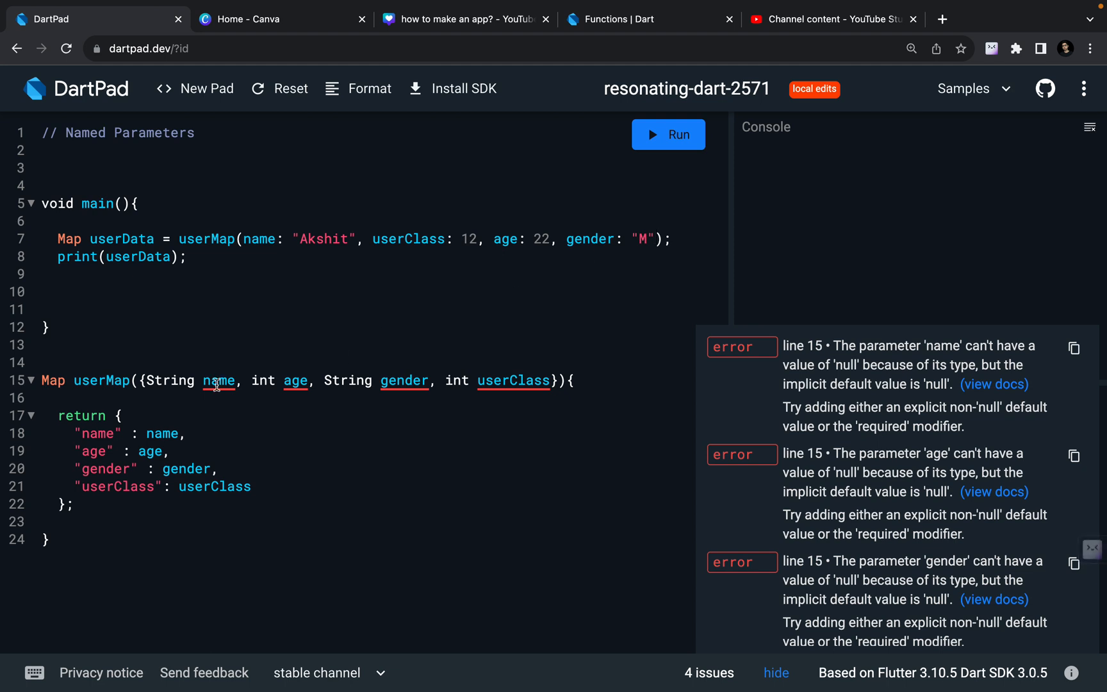
pyautogui.moveTo(220, 381)
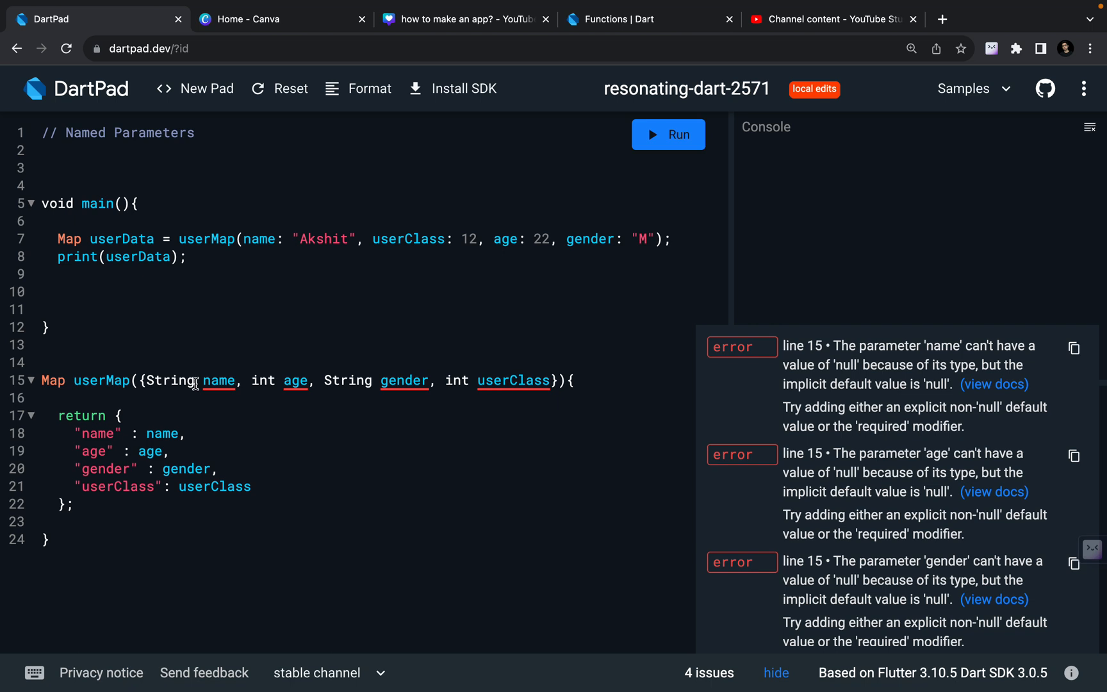
# Step: Make the String, int, String and int parameters of userMap nullable with ? marks
pyautogui.write('?')
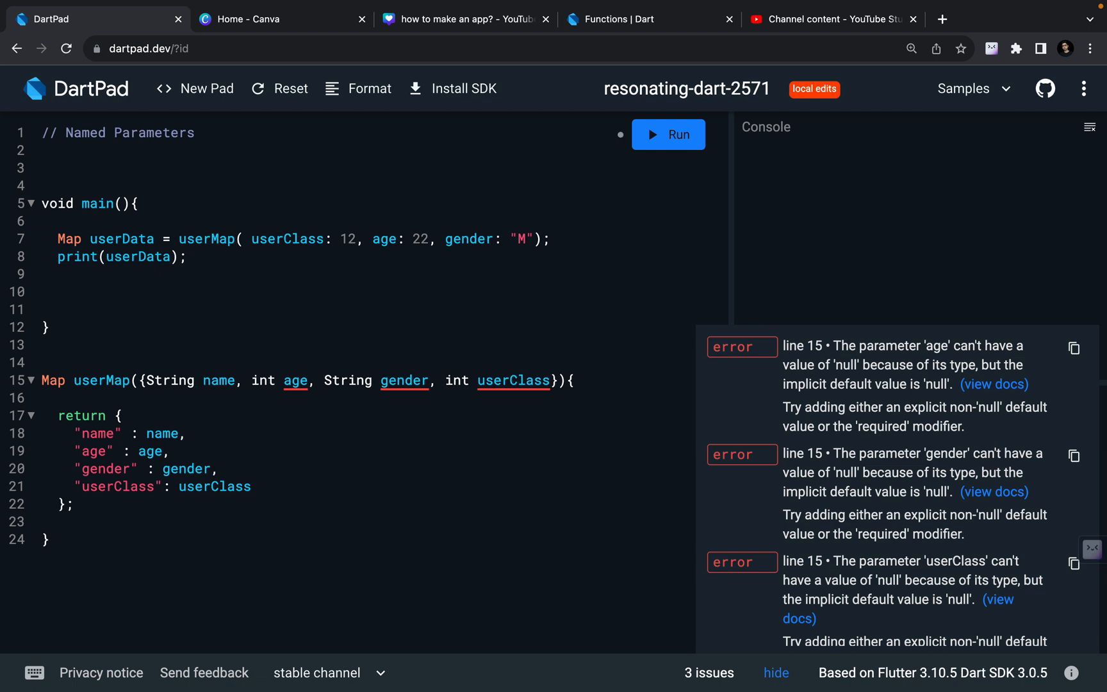
pyautogui.click(201, 380)
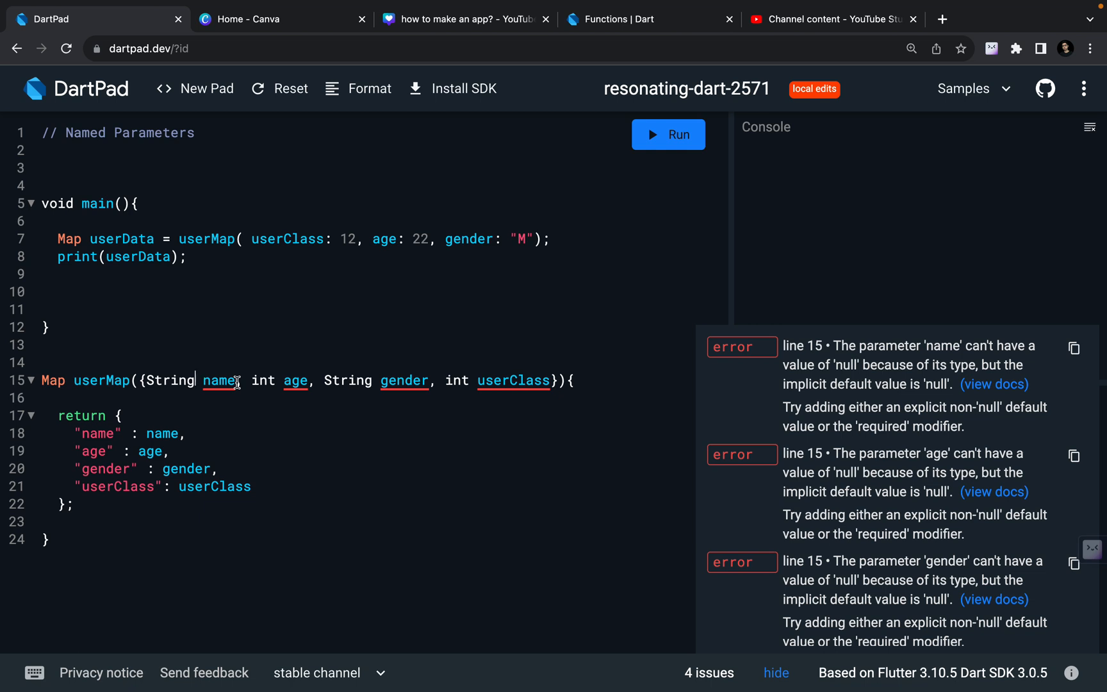
pyautogui.write('?')
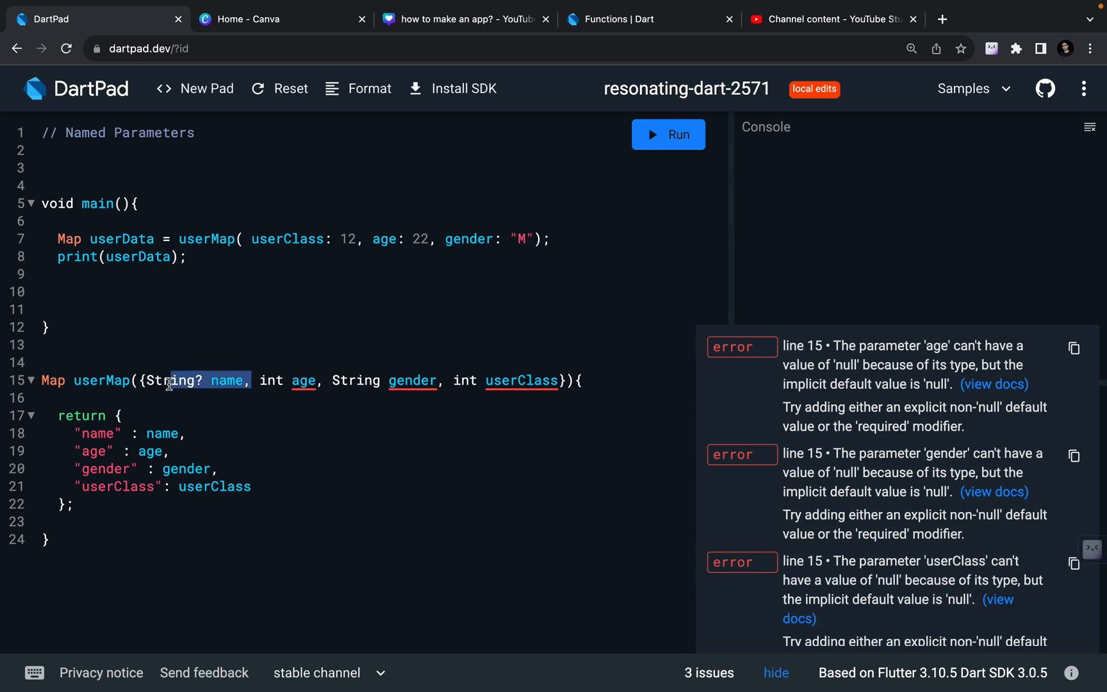
pyautogui.write('?')
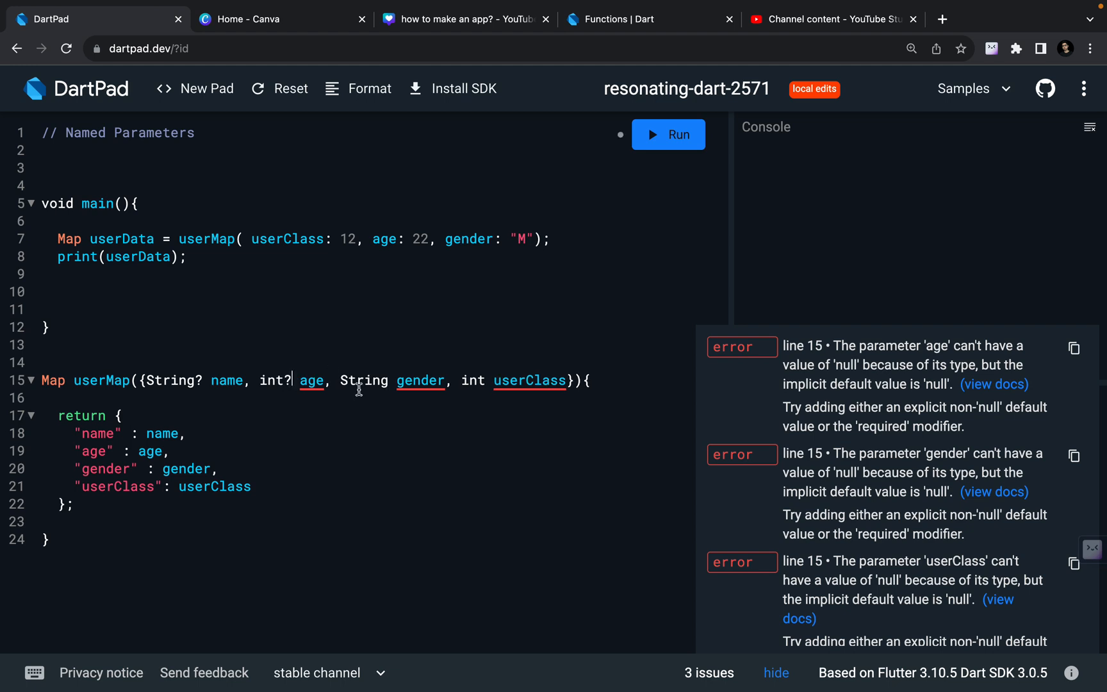
pyautogui.write('?')
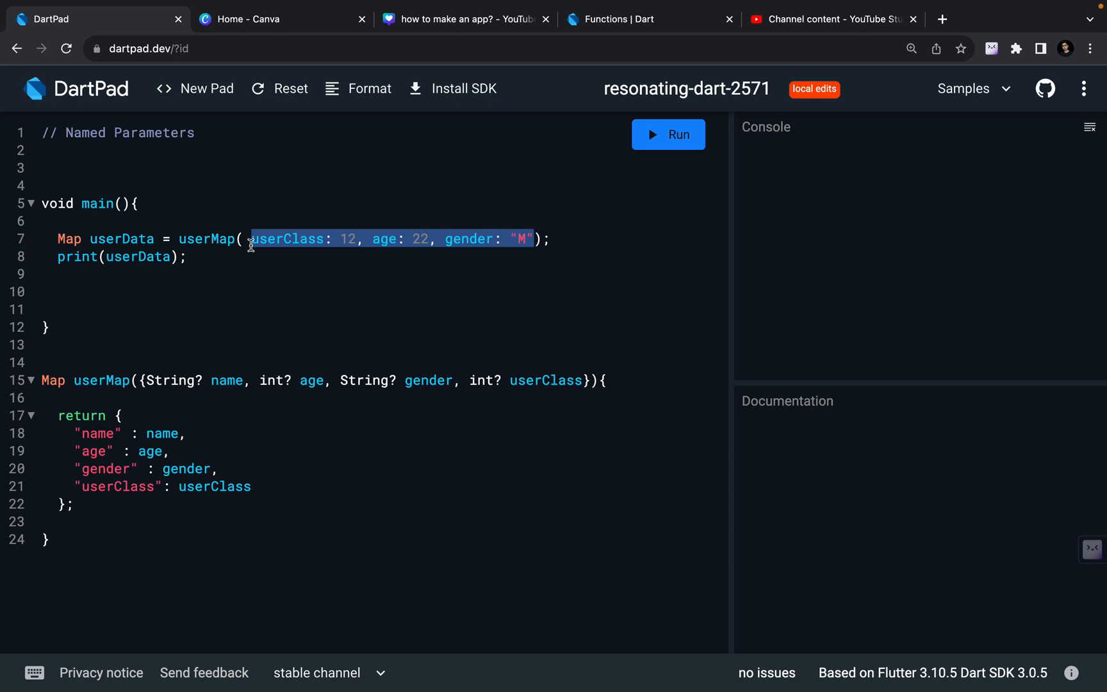
pyautogui.moveTo(89, 505)
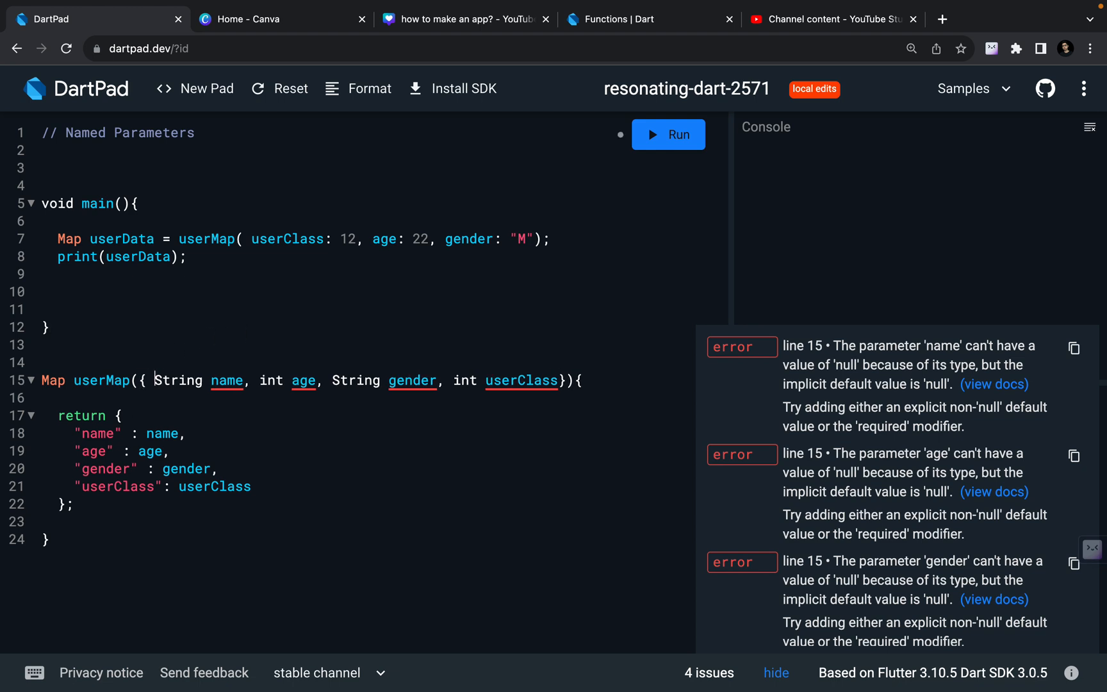
# Step: Prefix the parameters with required and pass name: "Akshit" in the call again
pyautogui.write('required')
pyautogui.click(297, 239)
pyautogui.write('name: ')
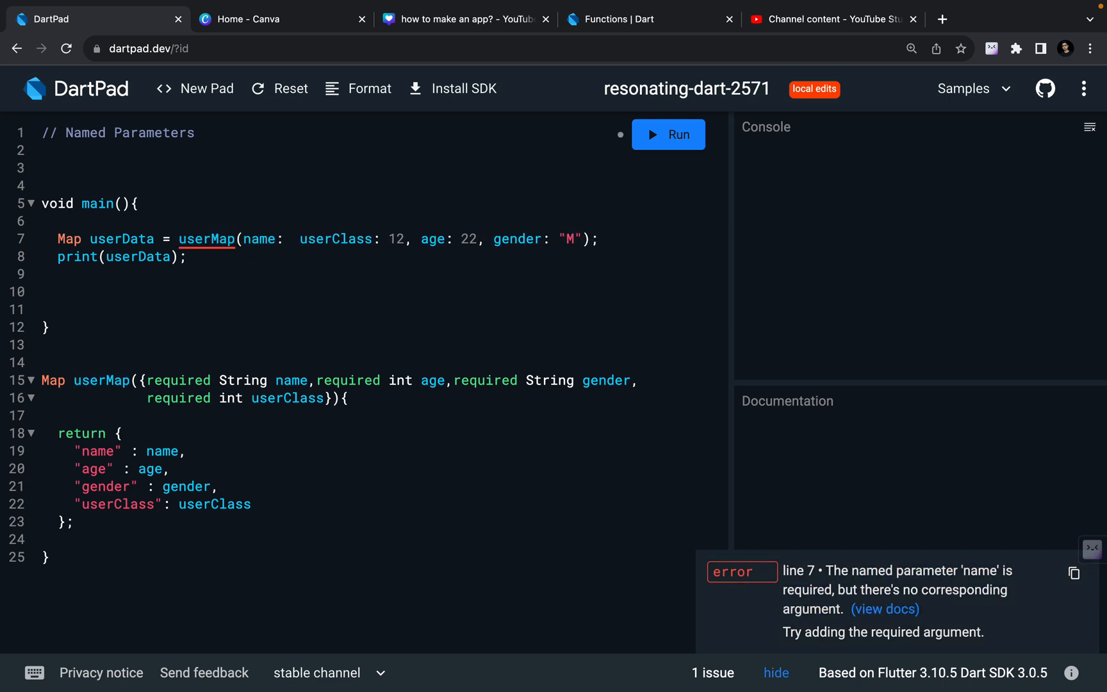
pyautogui.write('"Akshit",')
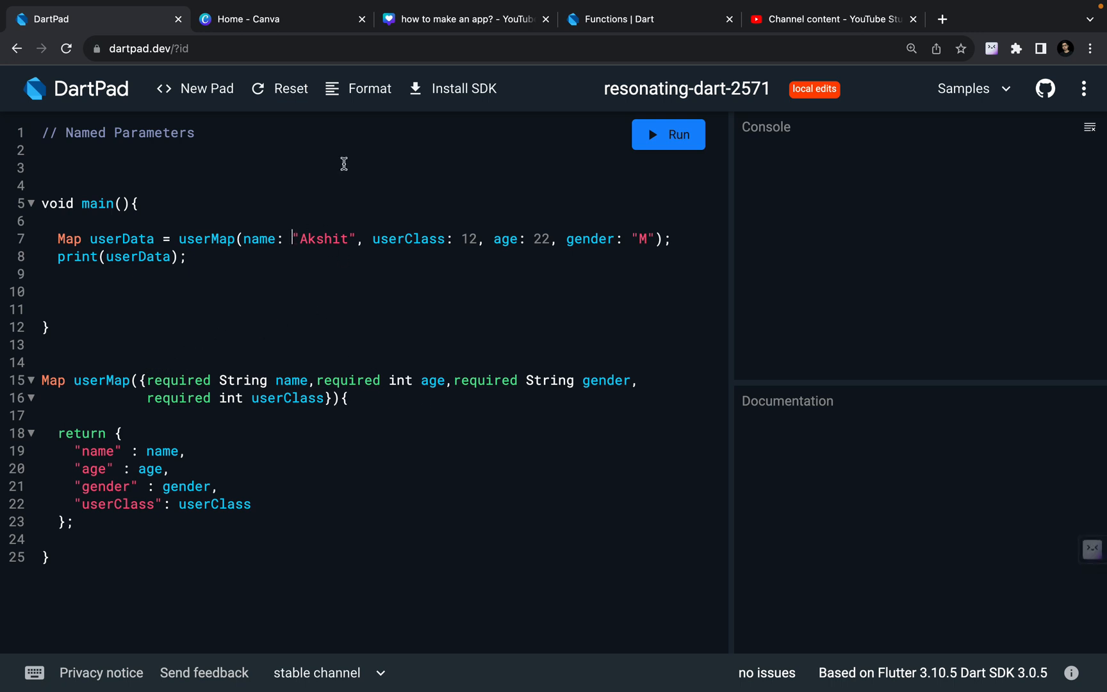
# Step: Run the program to print the Akshit user map with age 22, gender M and class 12
pyautogui.doubleClick(264, 238)
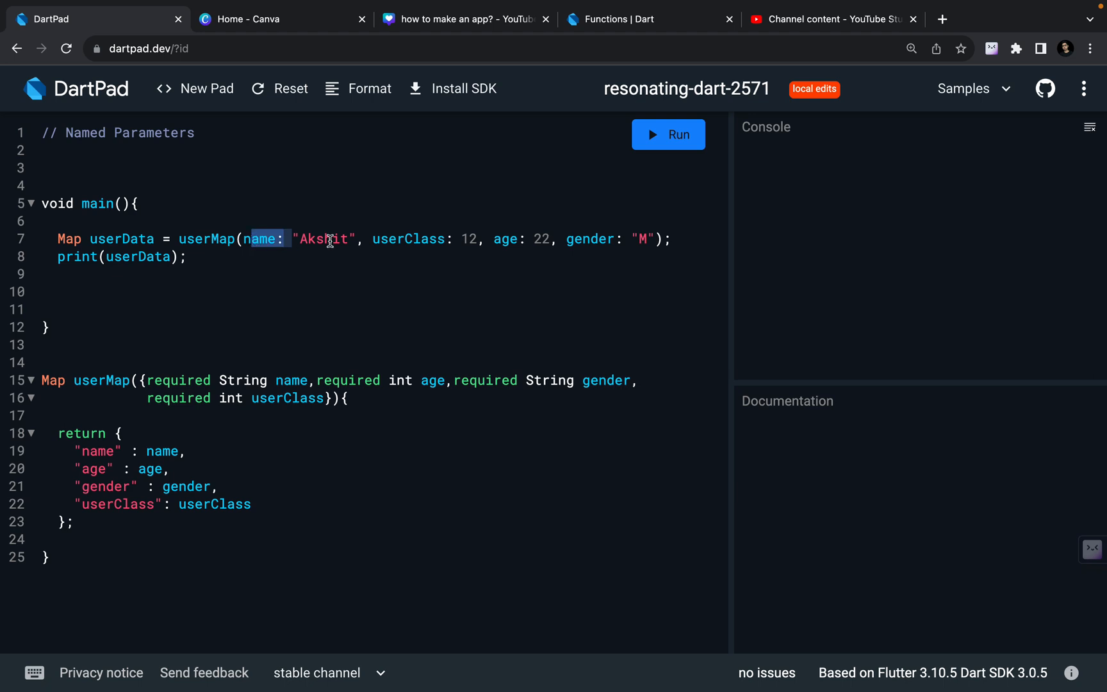
pyautogui.click(667, 135)
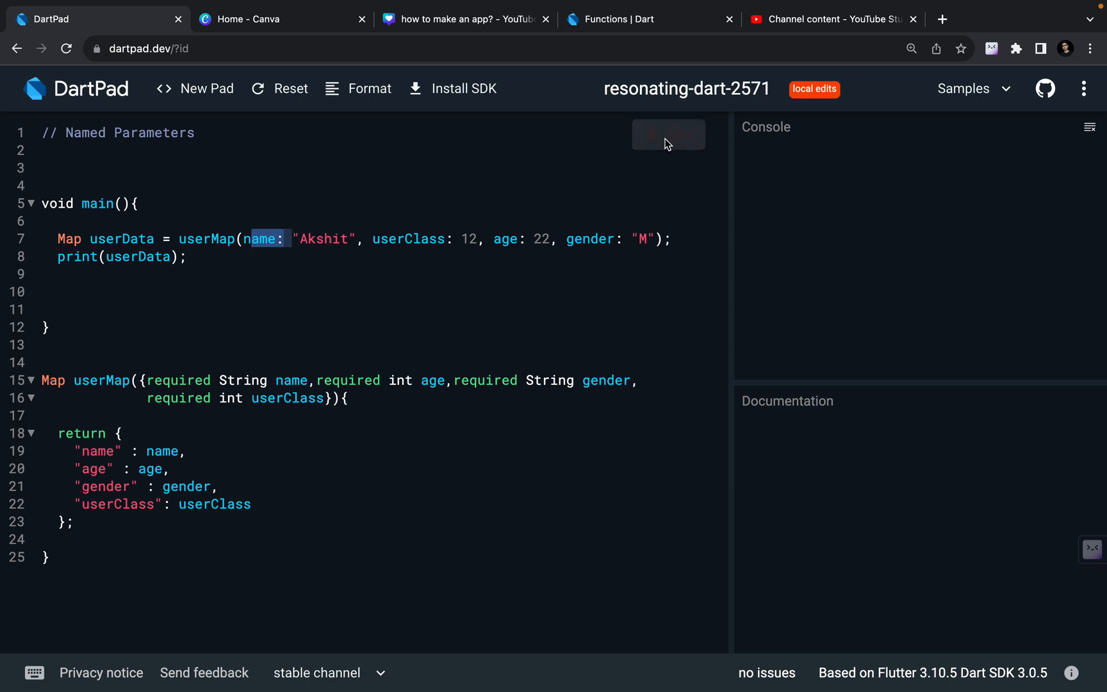
pyautogui.click(667, 135)
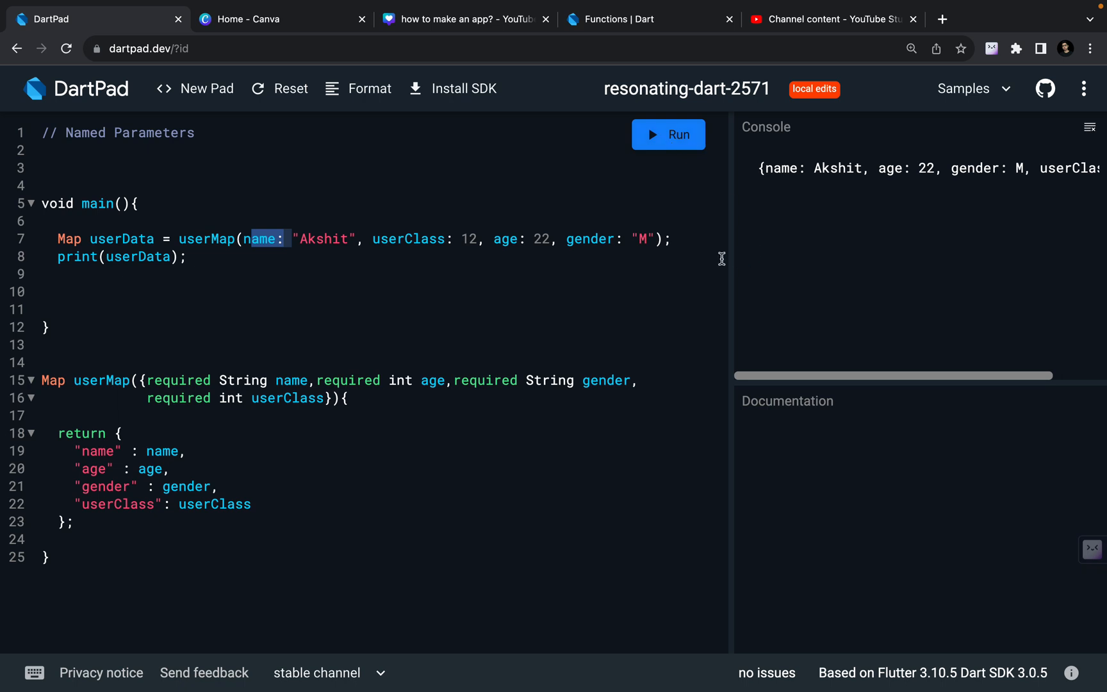